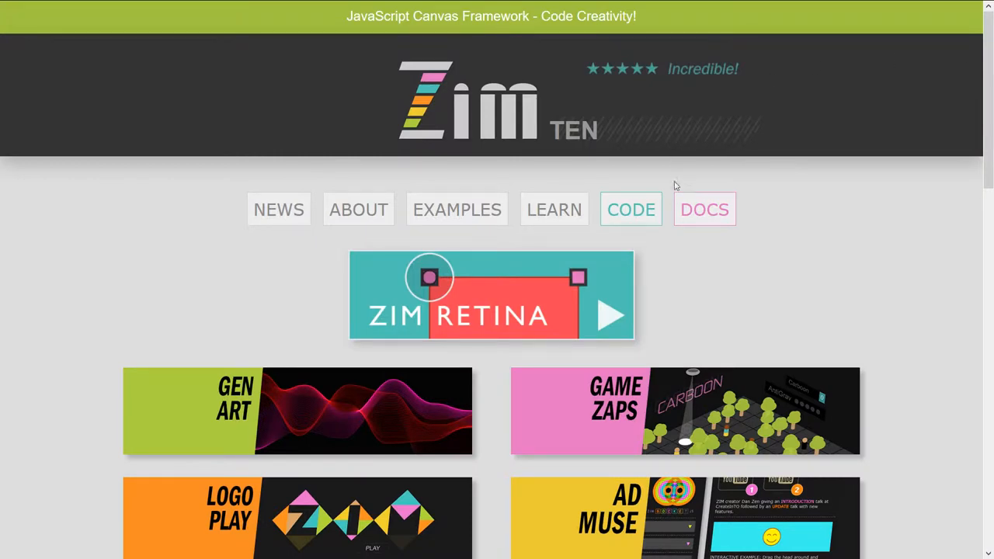
Search the ZIM Docs for "bit" and scroll to the expanded Bitmap entry with its logo.jpg example.
{"action": "left_click", "coordinate": [703, 209]}
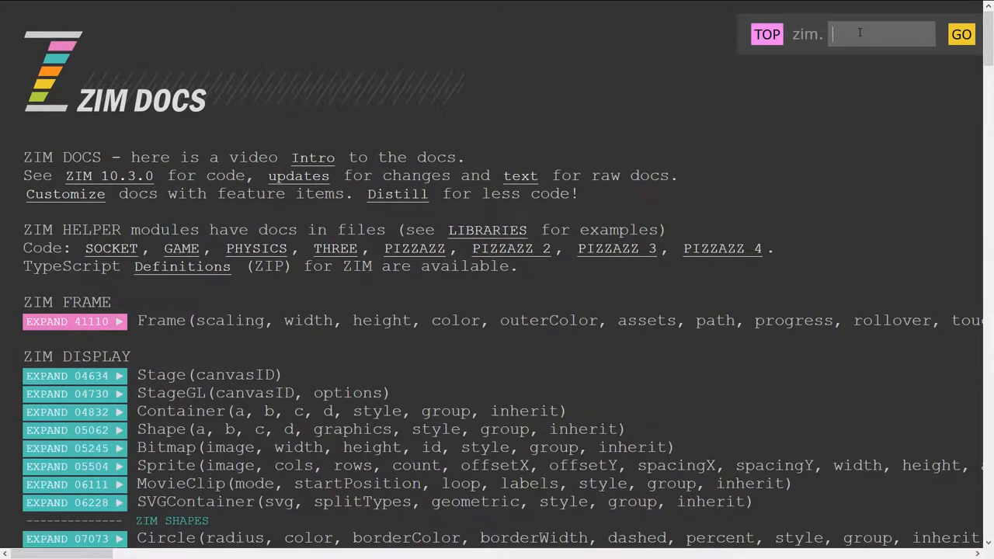
{"action": "type", "text": "bit"}
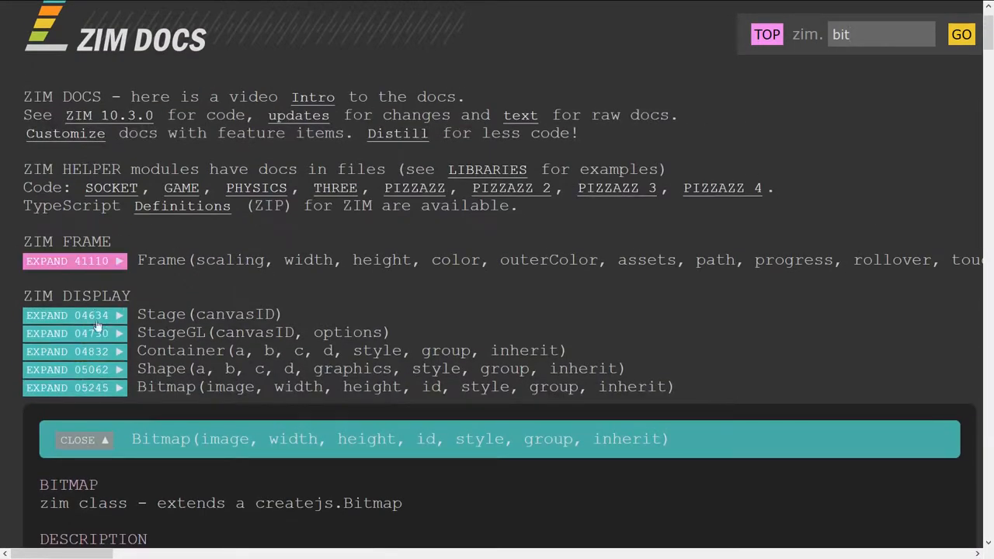
{"action": "scroll", "scroll_direction": "down", "scroll_amount": 3}
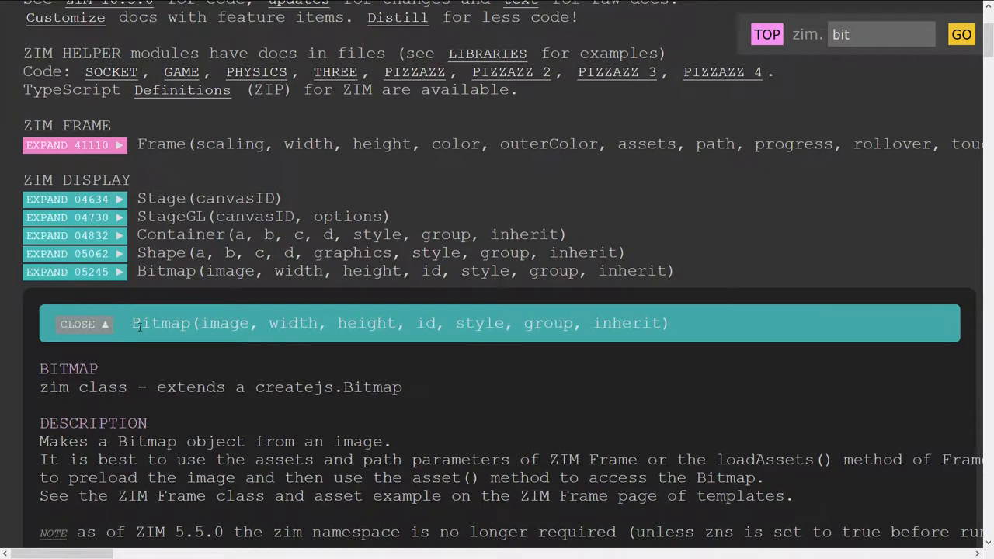
{"action": "scroll", "scroll_direction": "down", "scroll_amount": 3}
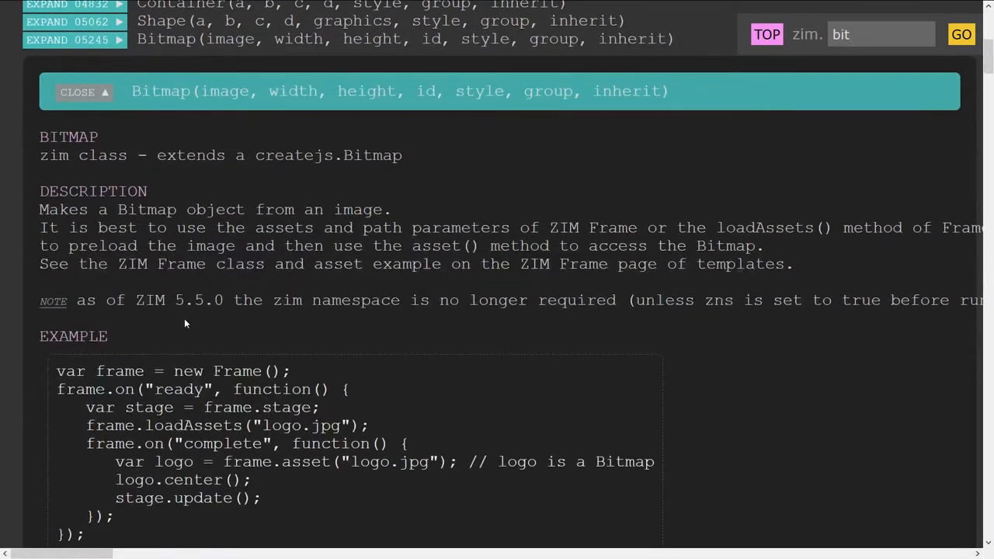
{"action": "left_click", "coordinate": [877, 35]}
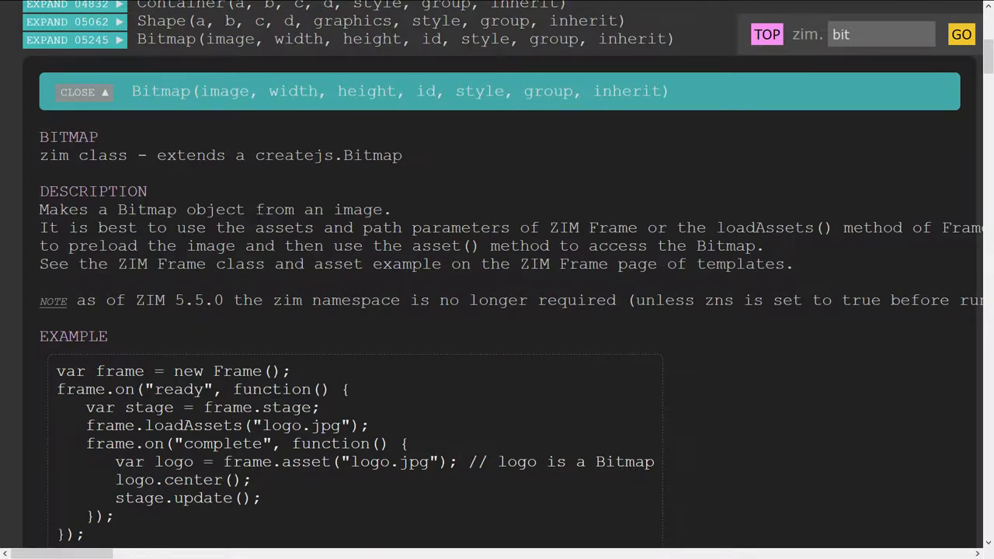
{"action": "scroll", "scroll_direction": "down", "scroll_amount": 3}
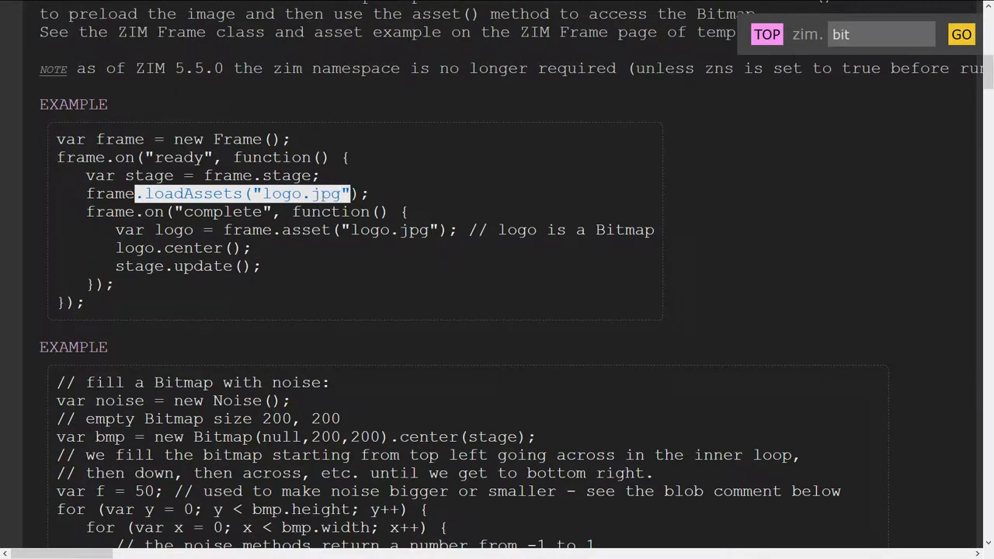
{"action": "scroll", "scroll_direction": "down", "scroll_amount": 3}
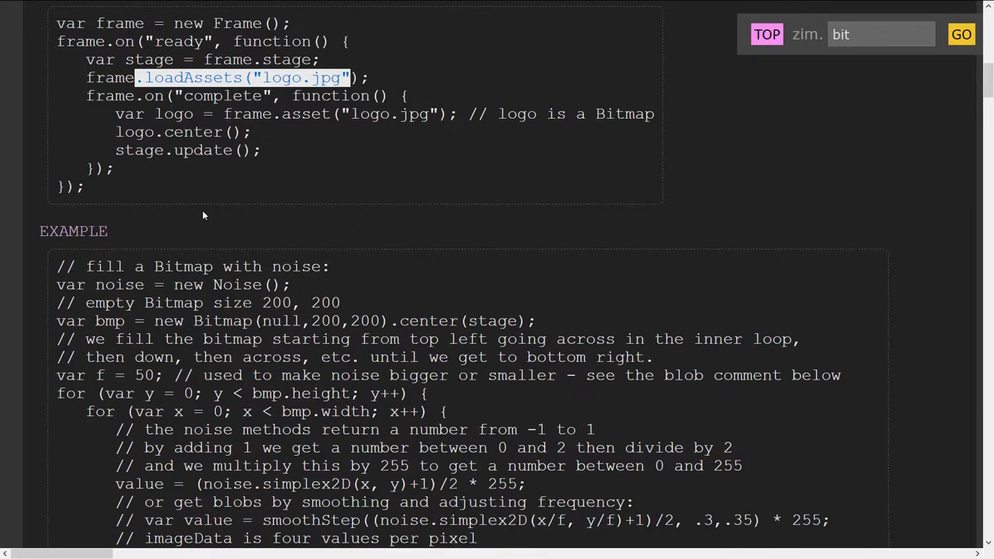
{"action": "mouse_move", "coordinate": [364, 226]}
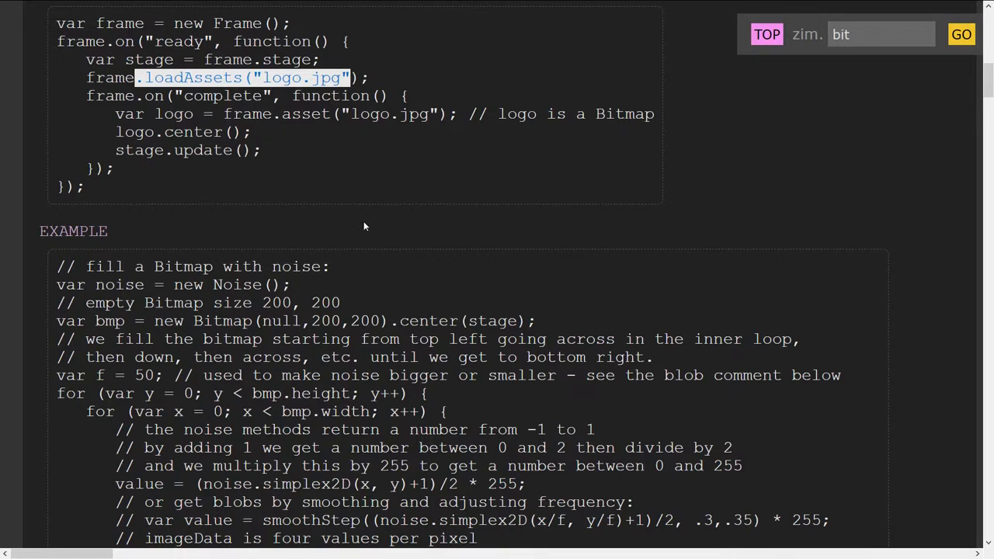
{"action": "scroll", "scroll_direction": "down", "scroll_amount": 3}
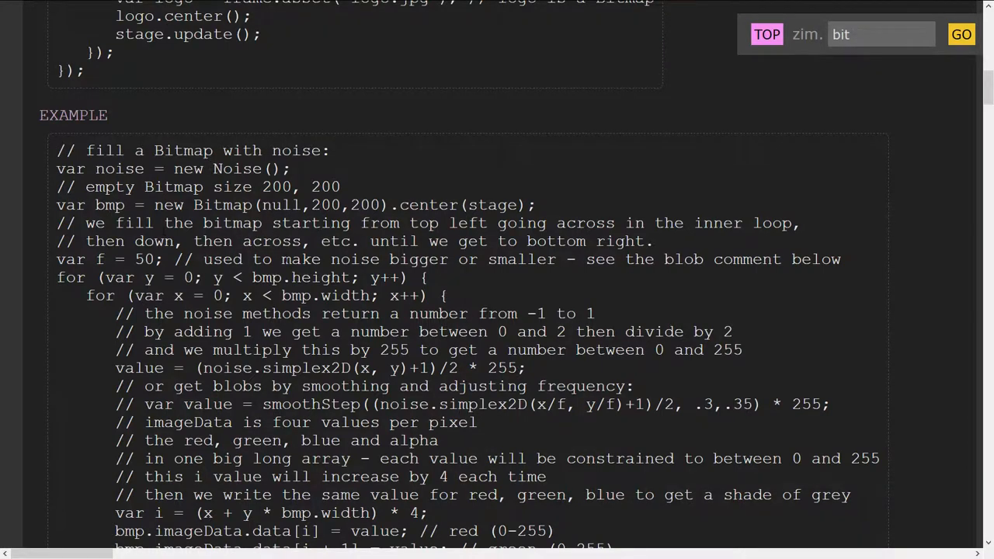
{"action": "scroll", "scroll_direction": "down", "scroll_amount": 3}
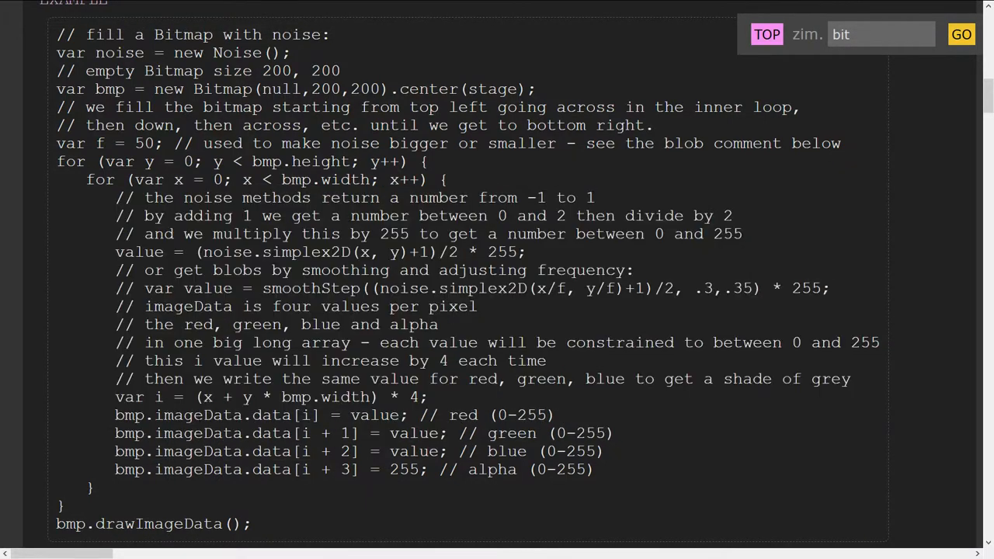
{"action": "double_click", "coordinate": [207, 415]}
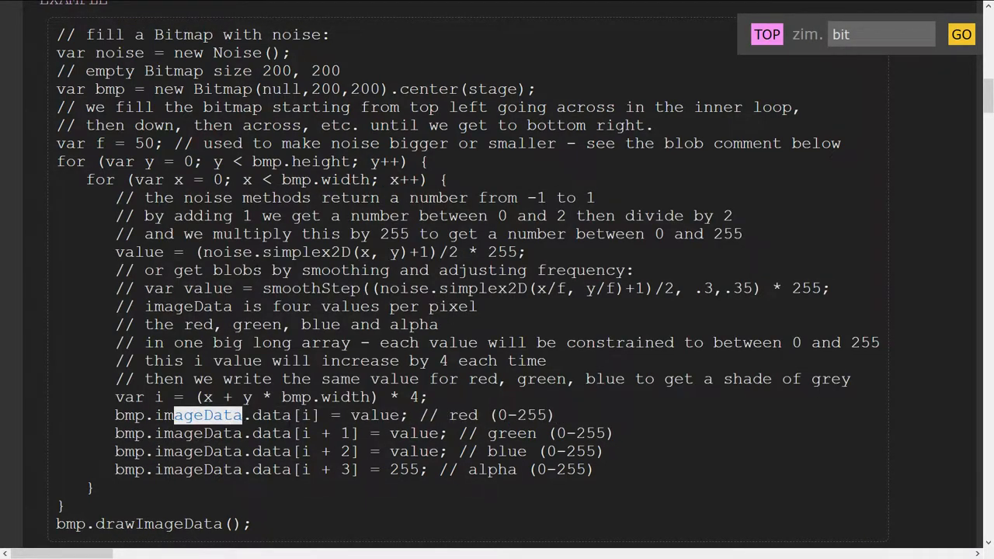
{"action": "scroll", "scroll_direction": "down", "scroll_amount": 3}
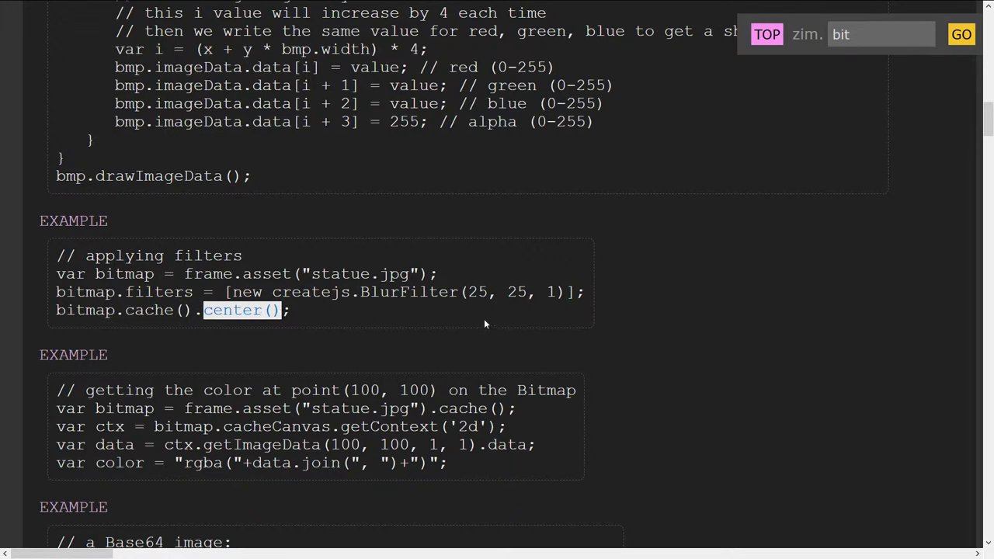
{"action": "scroll", "scroll_direction": "down", "scroll_amount": 3}
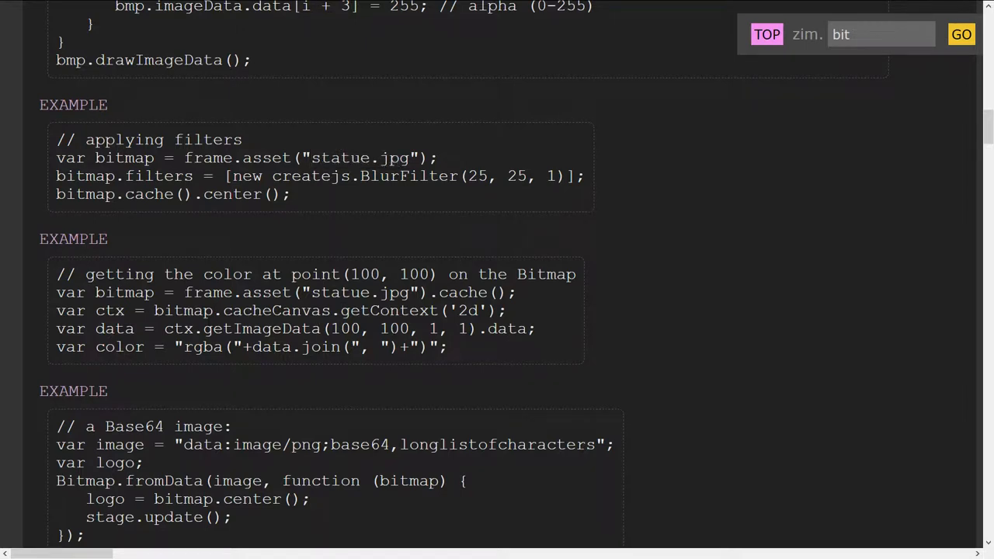
{"action": "double_click", "coordinate": [262, 329]}
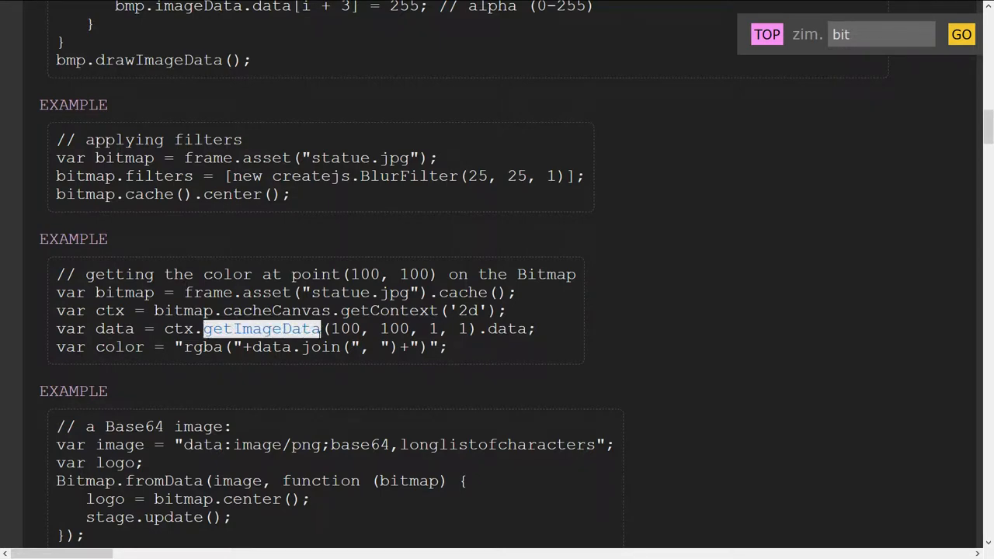
{"action": "scroll", "scroll_direction": "down", "scroll_amount": 3}
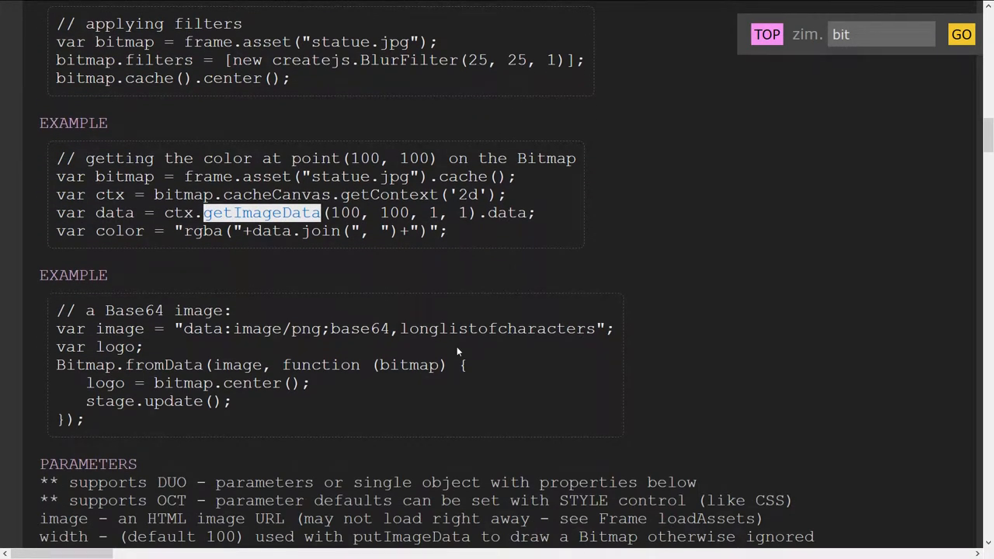
{"action": "scroll", "scroll_direction": "down", "scroll_amount": 3}
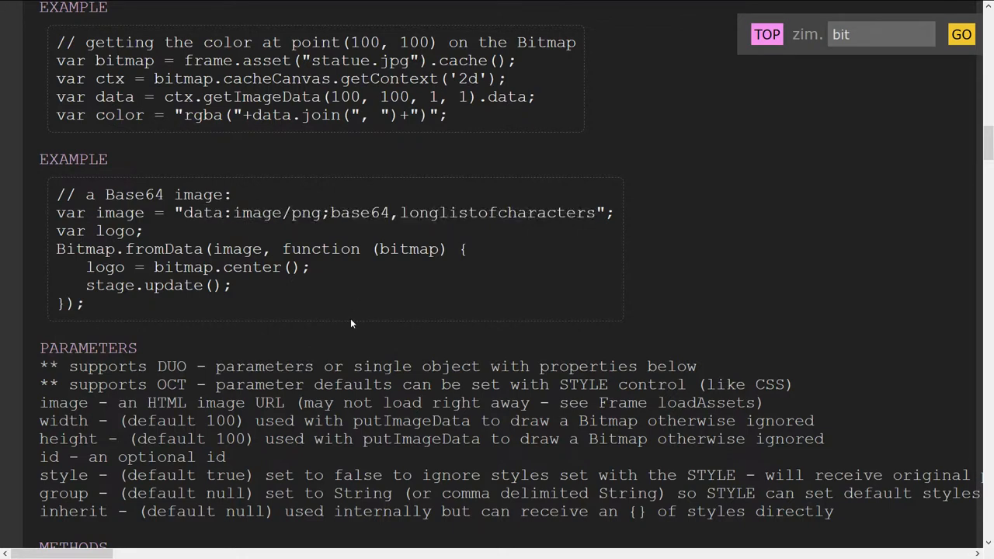
{"action": "mouse_move", "coordinate": [534, 305]}
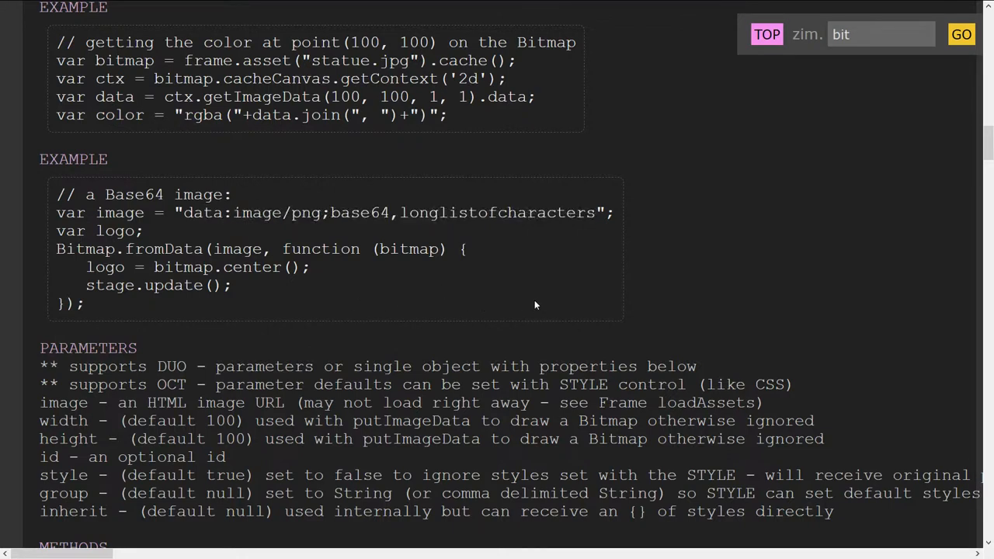
{"action": "mouse_move", "coordinate": [521, 311]}
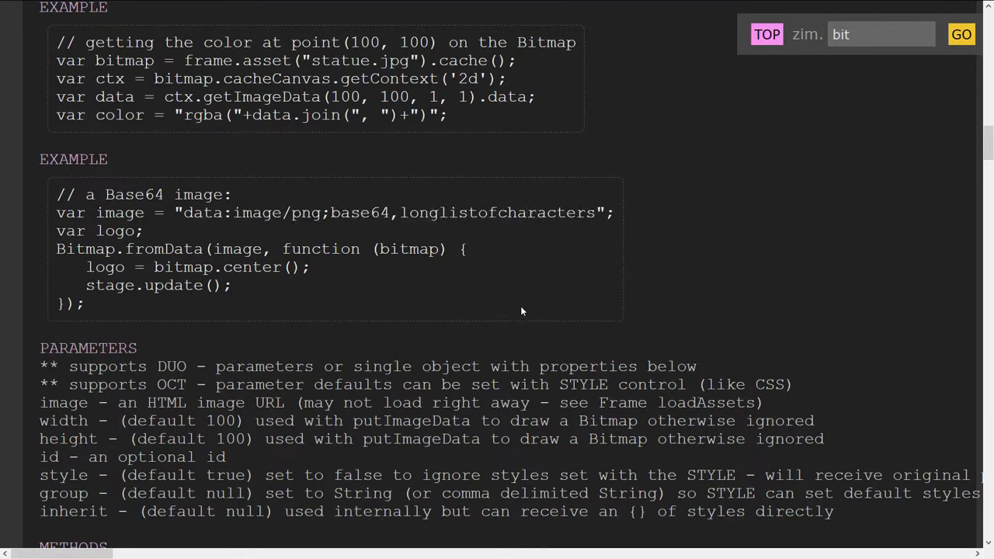
{"action": "scroll", "scroll_direction": "down", "scroll_amount": 3}
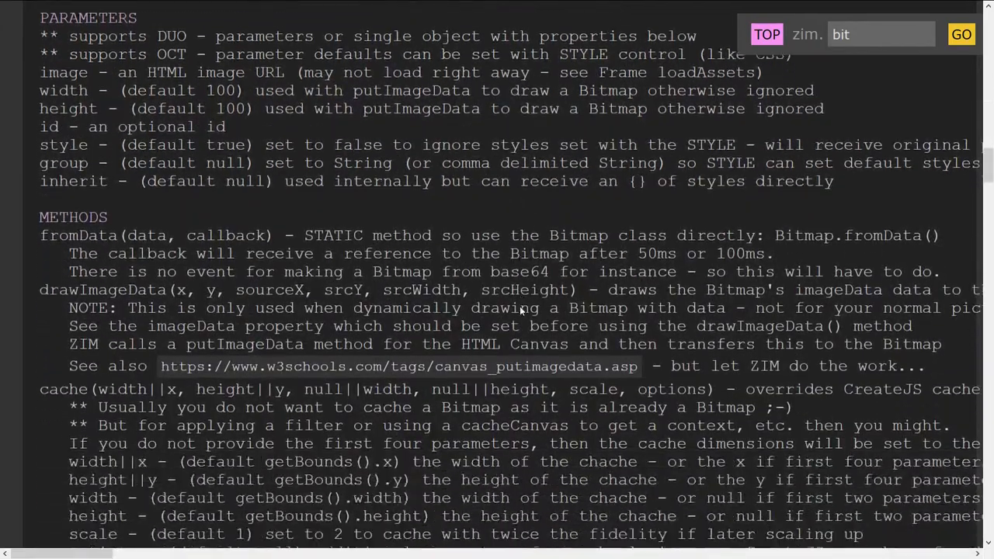
{"action": "scroll", "scroll_direction": "down", "scroll_amount": 3}
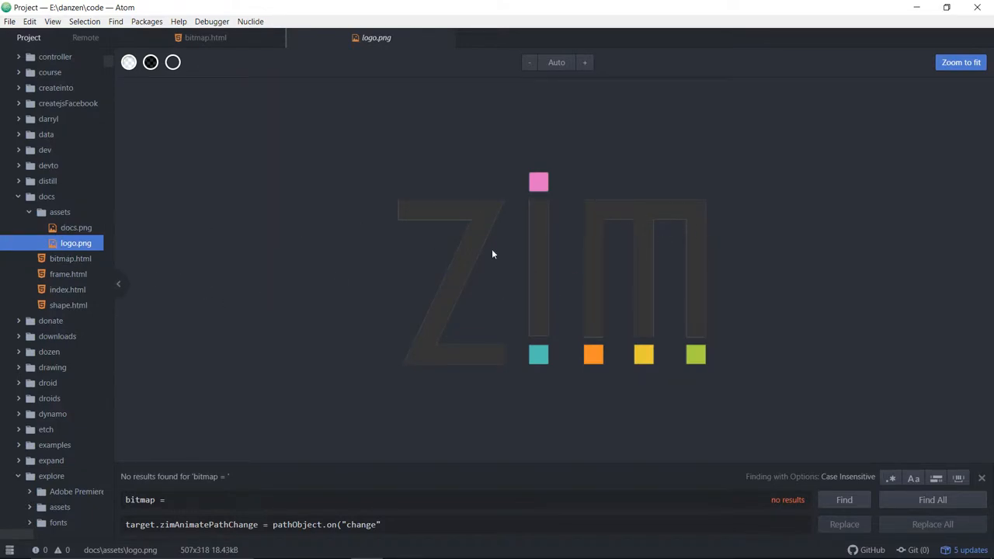
{"action": "mouse_move", "coordinate": [662, 303]}
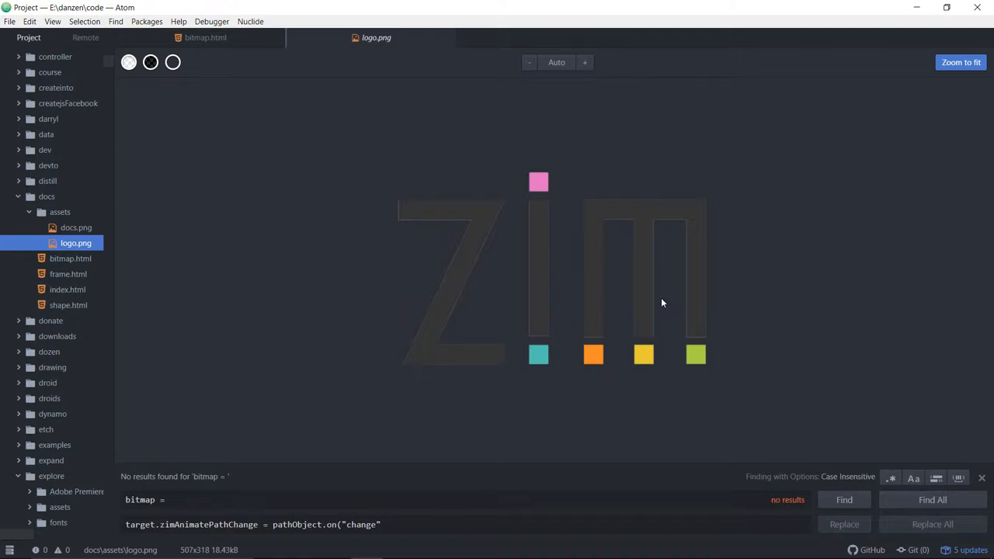
{"action": "mouse_move", "coordinate": [458, 217]}
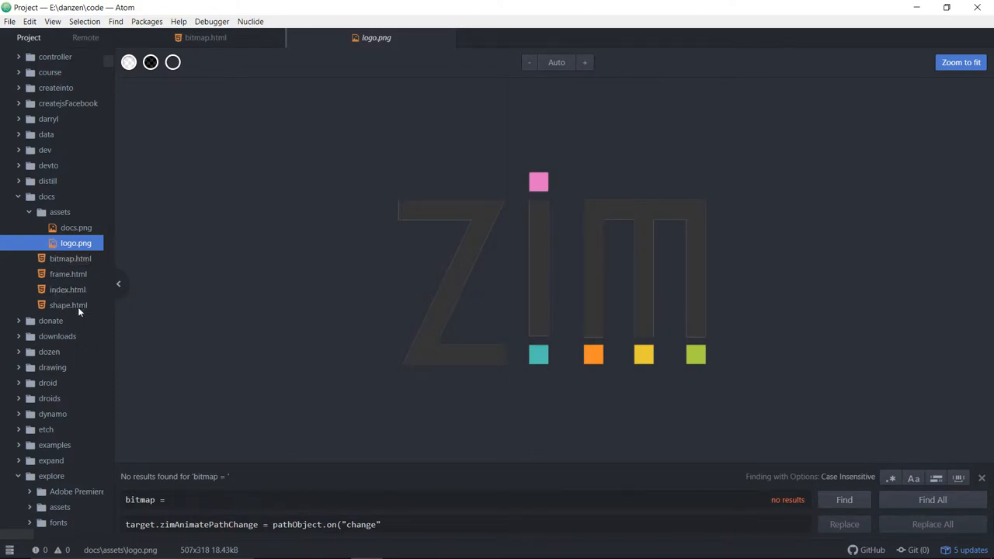
Switch to bitmap.html and place the cursor at the end of the Frame outerColor line.
{"action": "left_click", "coordinate": [205, 37]}
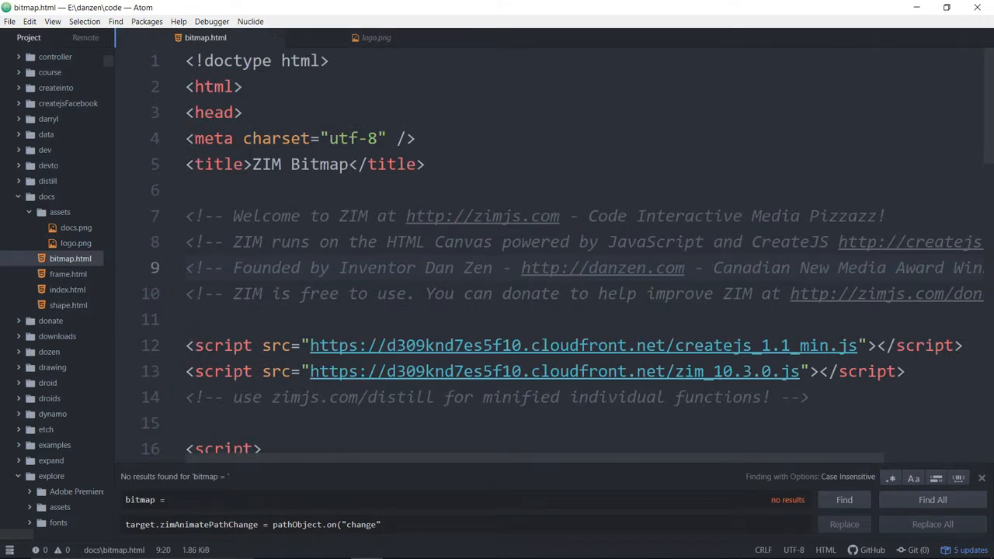
{"action": "scroll", "scroll_direction": "down", "scroll_amount": 3}
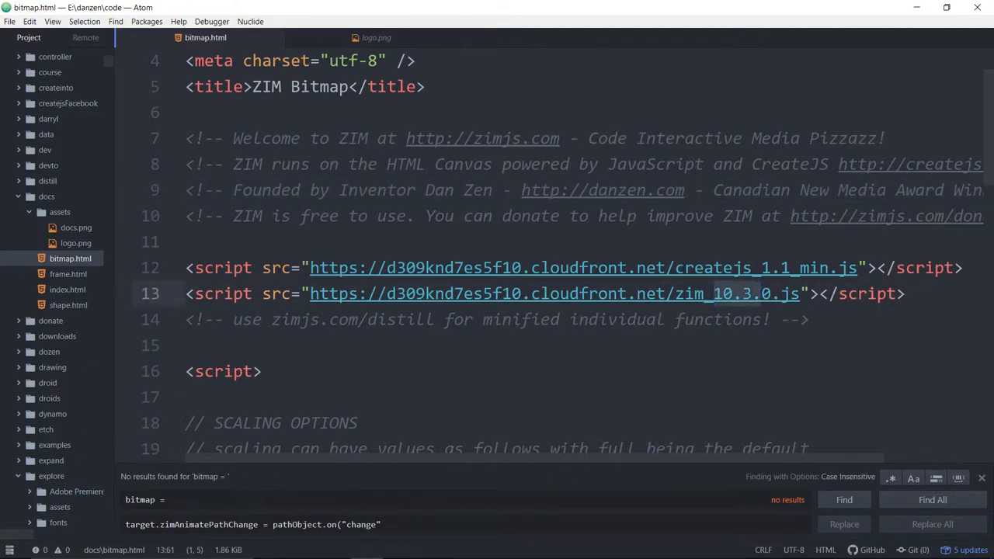
{"action": "scroll", "scroll_direction": "down", "scroll_amount": 3}
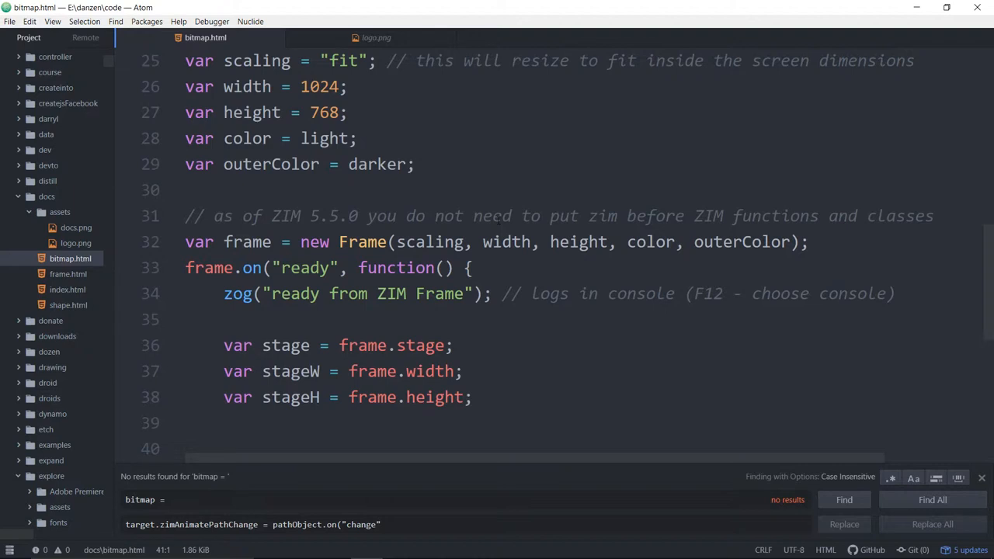
{"action": "left_click", "coordinate": [417, 164]}
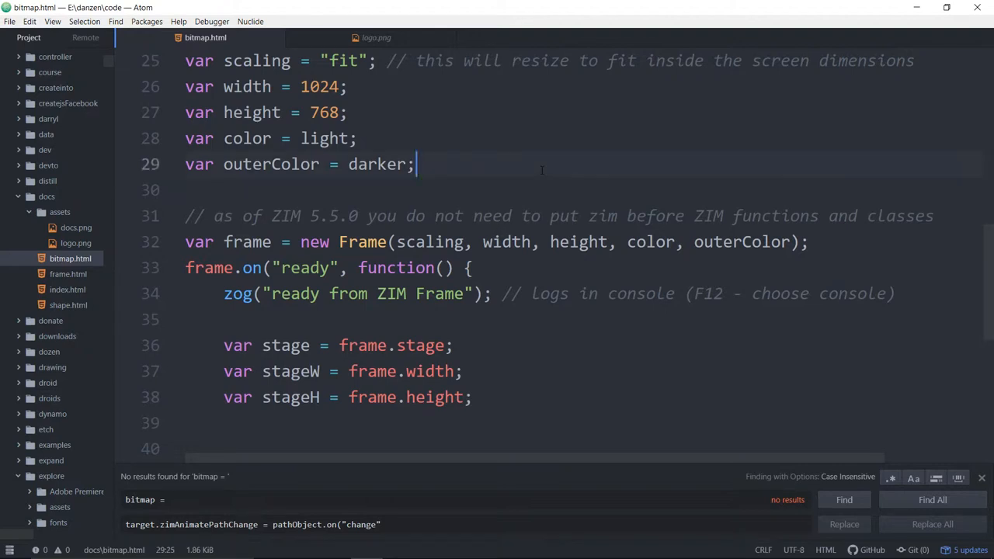
Declare var assets = ["assets/logo.png"]; and begin a var path = line below it.
{"action": "type", "text": "var"}
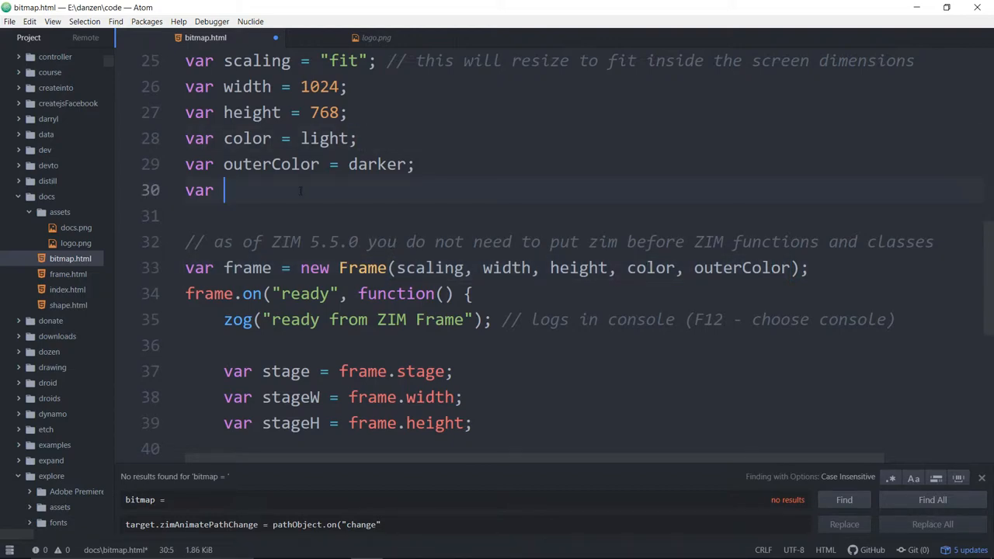
{"action": "type", "text": "asset"}
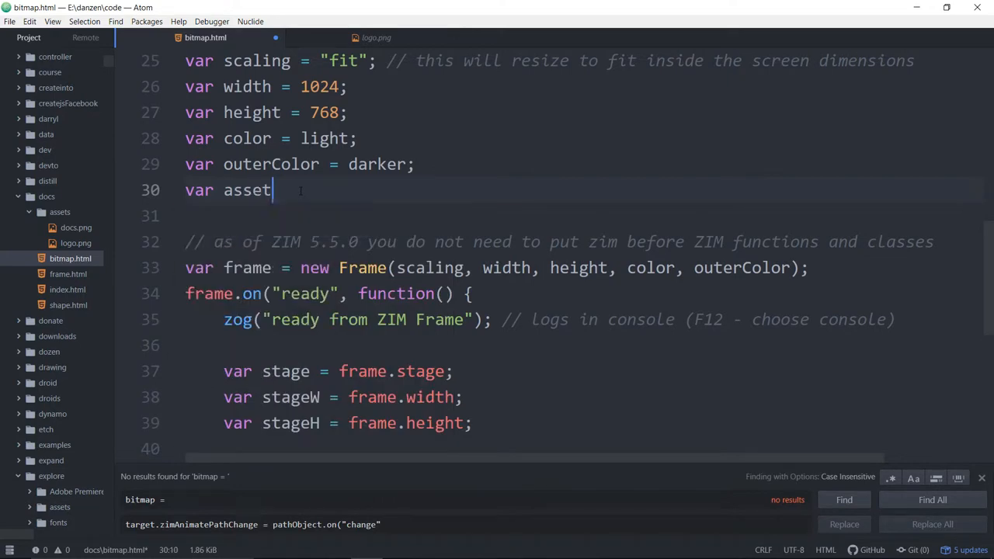
{"action": "type", "text": "s ="}
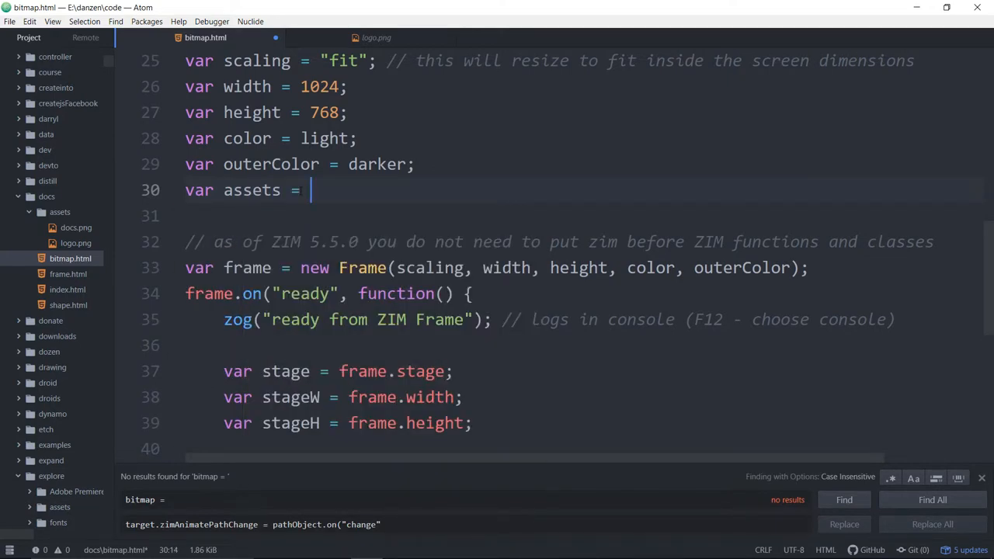
{"action": "type", "text": "\"\""}
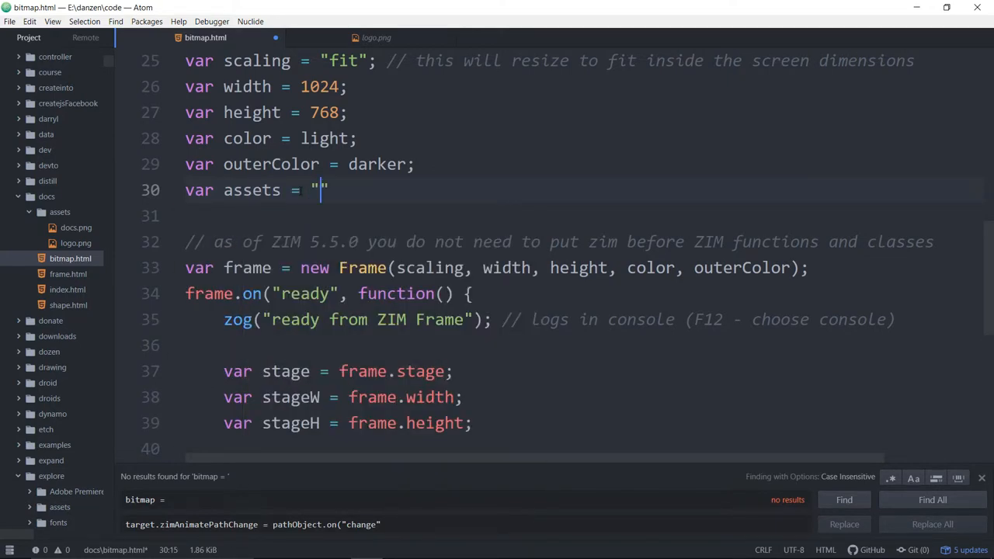
{"action": "type", "text": "logo."}
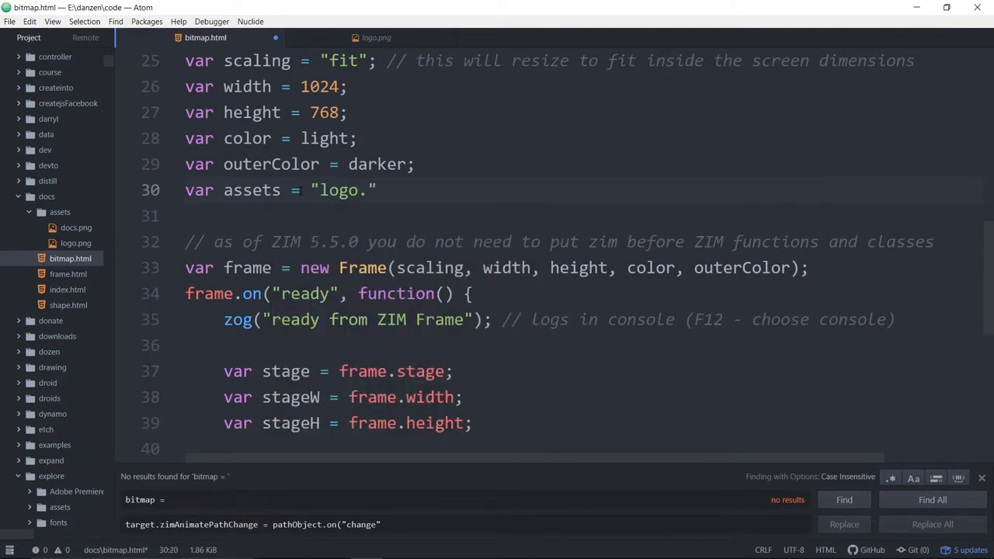
{"action": "type", "text": "png"}
{"action": "left_click", "coordinate": [559, 216]}
{"action": "type", "text": "var path"}
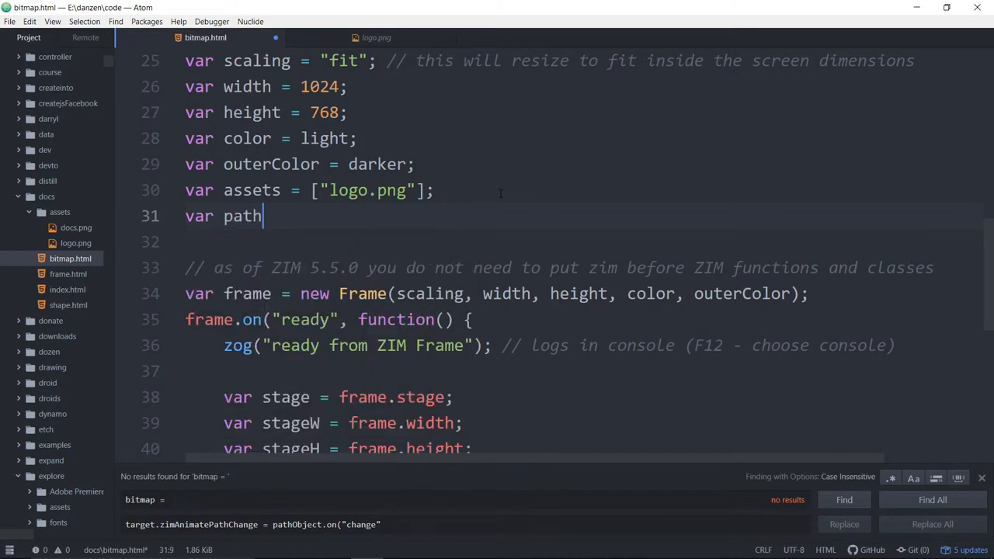
{"action": "type", "text": "="}
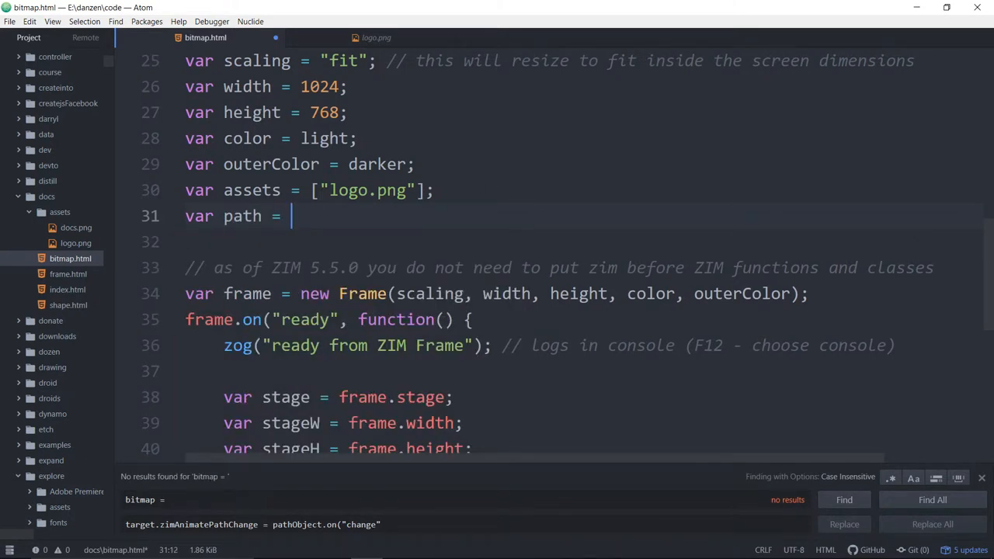
{"action": "type", "text": "assets/"}
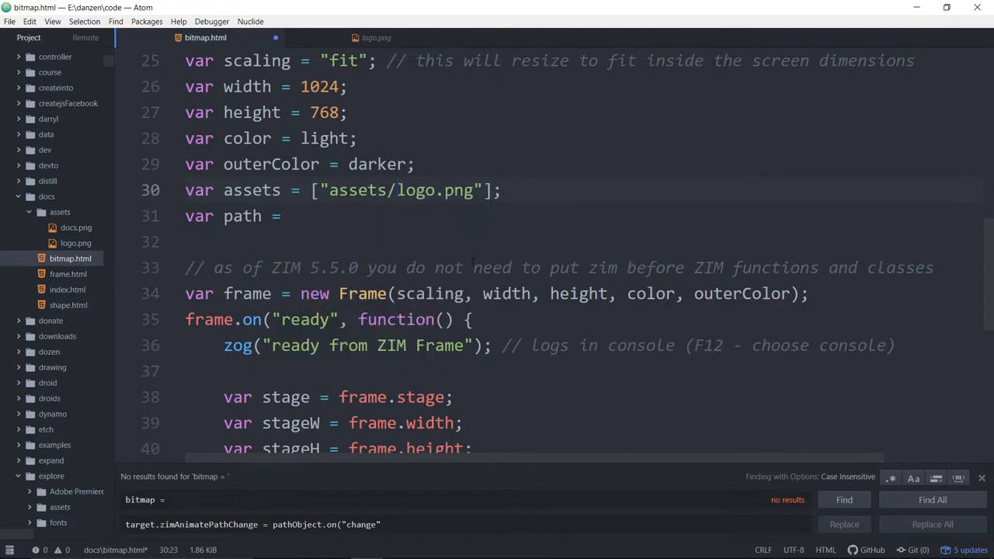
Move the assets/ prefix out of the file name so assets holds "logo.png" and path is "assets/".
{"action": "left_click", "coordinate": [396, 190]}
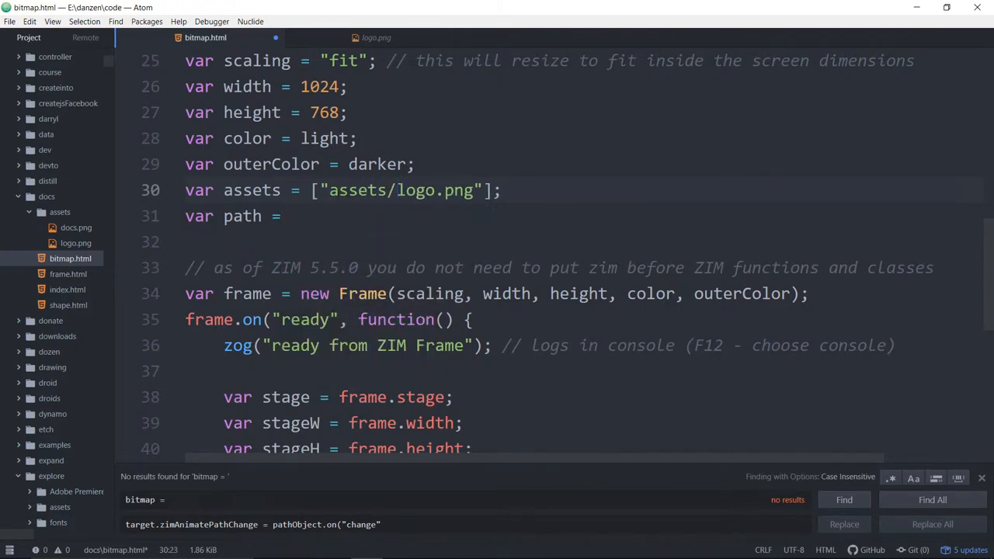
{"action": "double_click", "coordinate": [399, 190]}
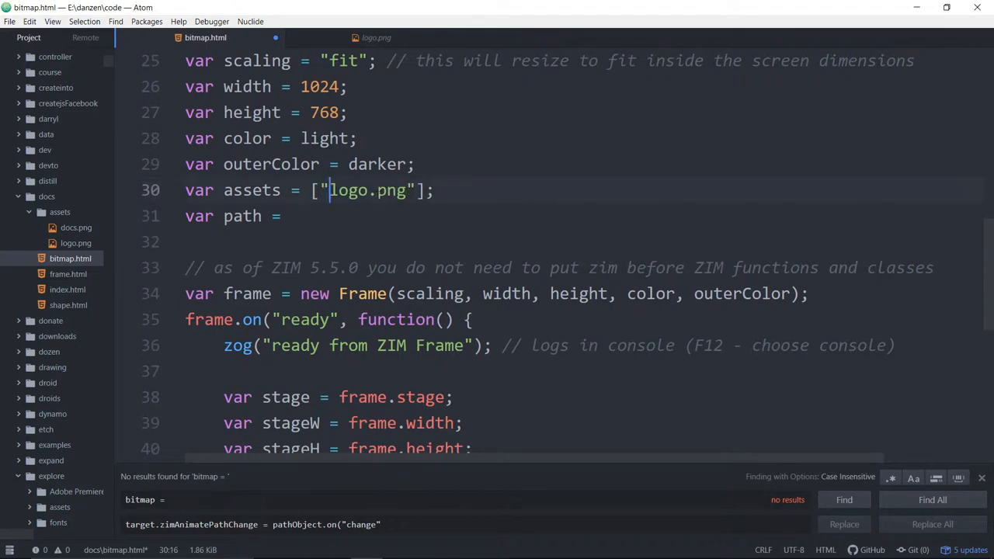
{"action": "type", "text": "assets/\""}
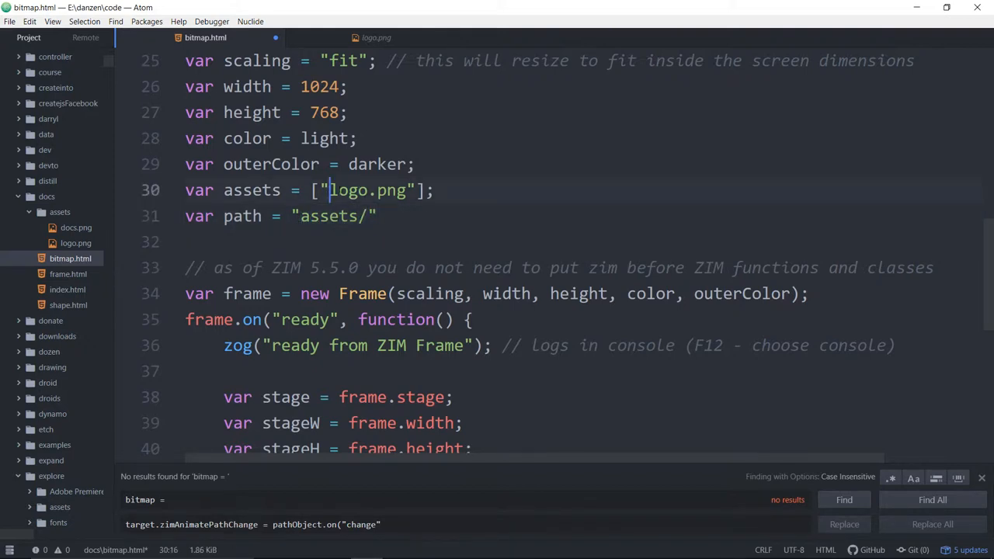
Pass assets and path as the last two arguments of the new Frame(...) call.
{"action": "left_click", "coordinate": [434, 190]}
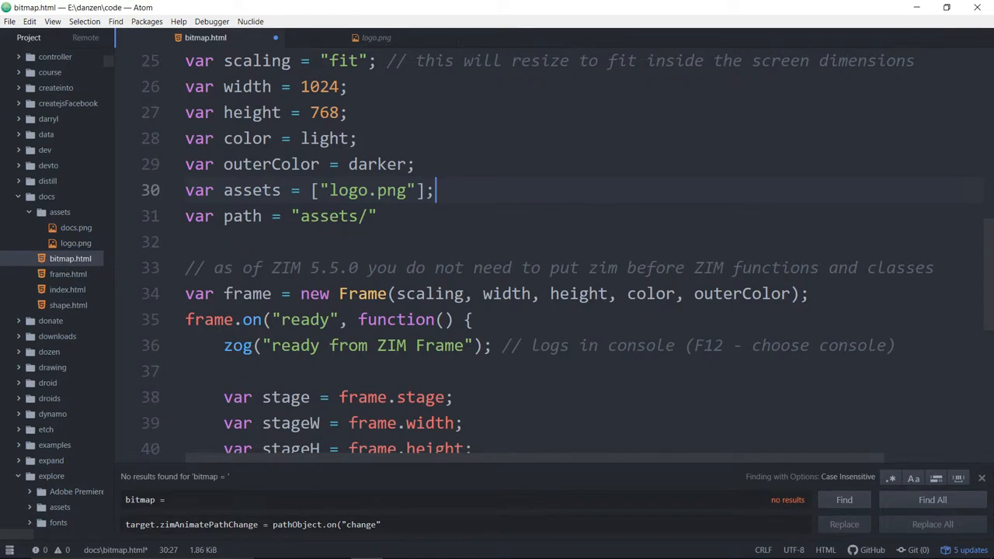
{"action": "left_click", "coordinate": [792, 293]}
{"action": "type", "text": ", assets, path"}
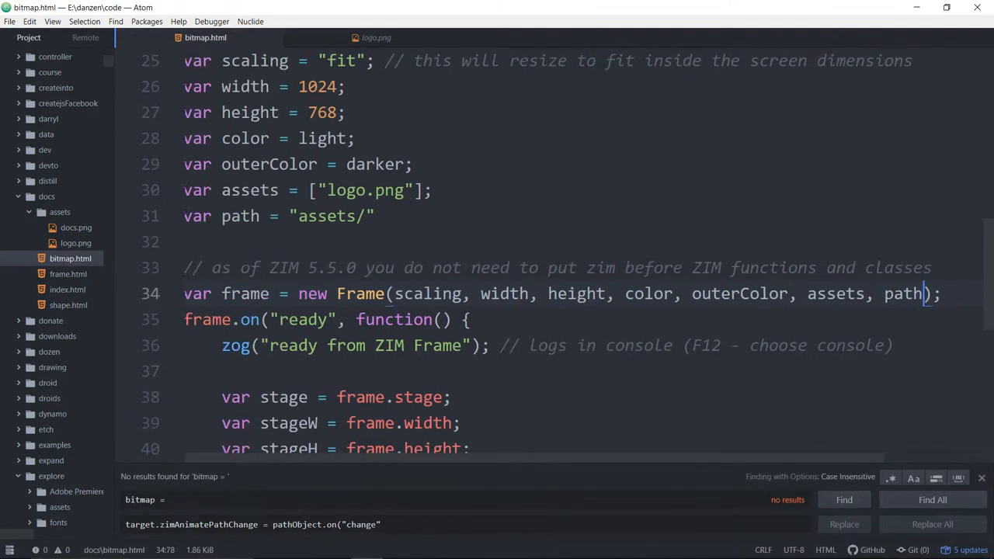
{"action": "scroll", "scroll_direction": "down", "scroll_amount": 3}
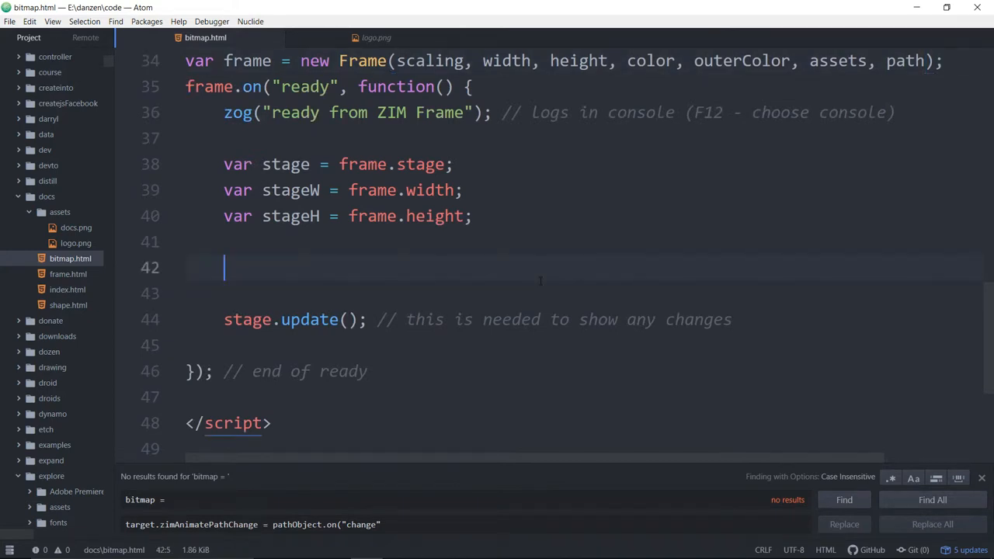
Add frame.asset("logo.png").center(); inside the ready handler, then return to the stageH line.
{"action": "type", "text": "f"}
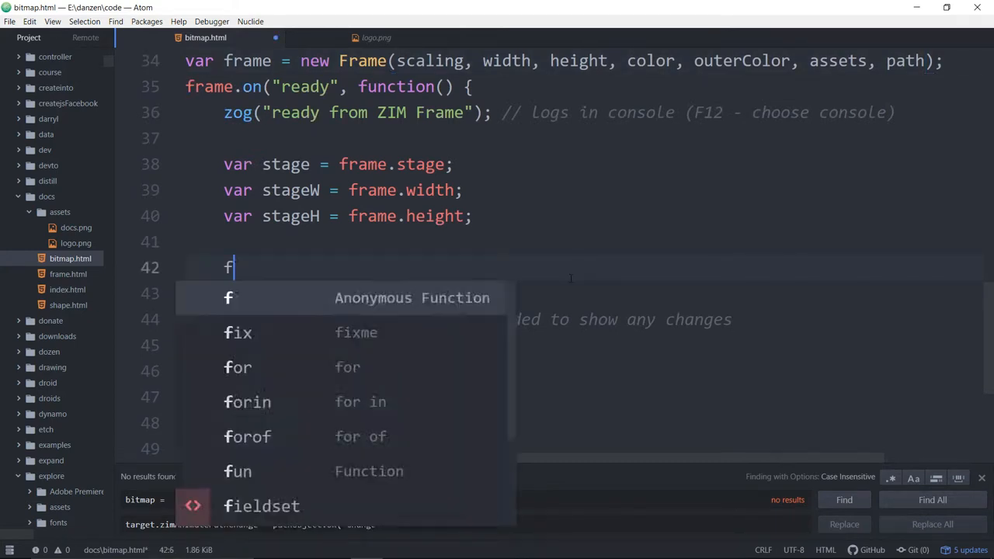
{"action": "type", "text": "rame.a"}
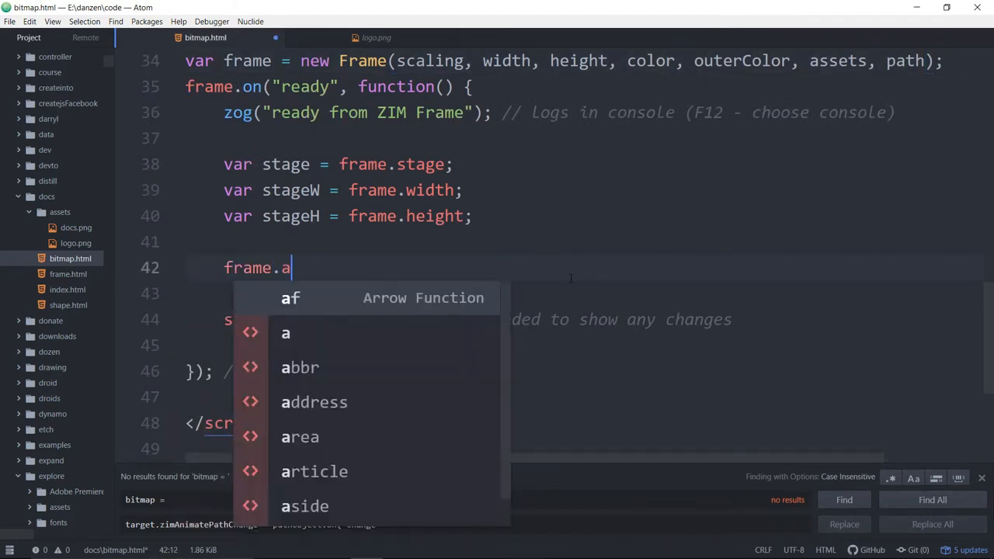
{"action": "type", "text": "sset(\"\")"}
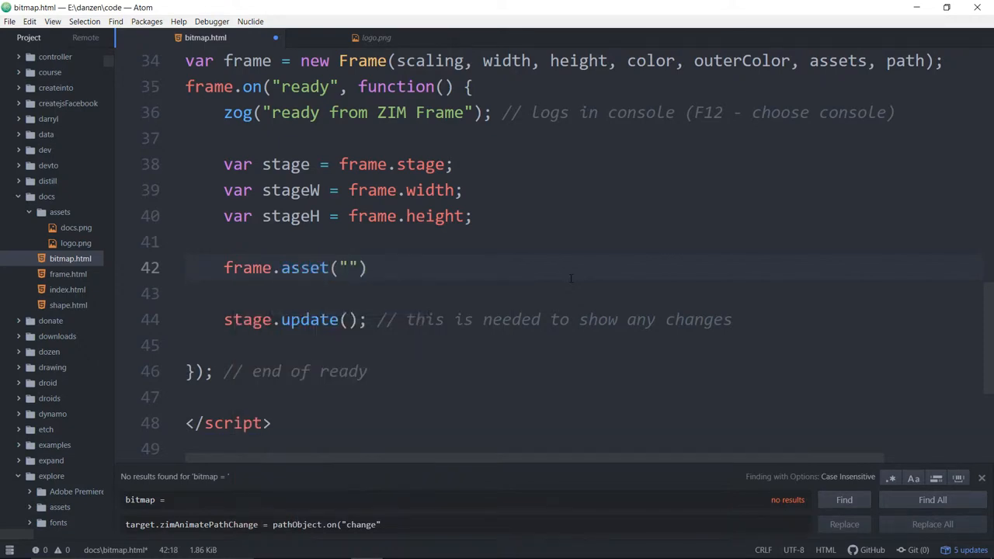
{"action": "type", "text": "logo."}
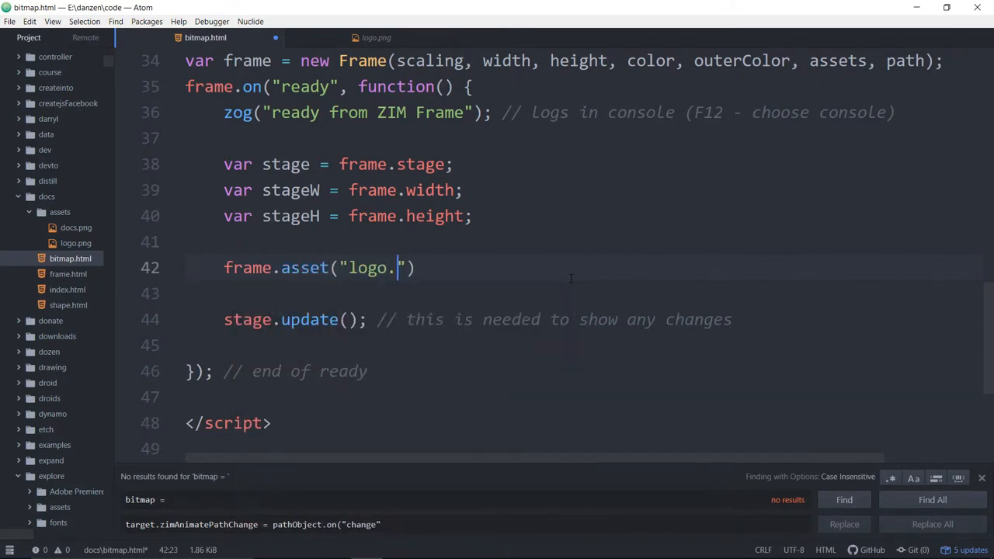
{"action": "type", "text": "png"}
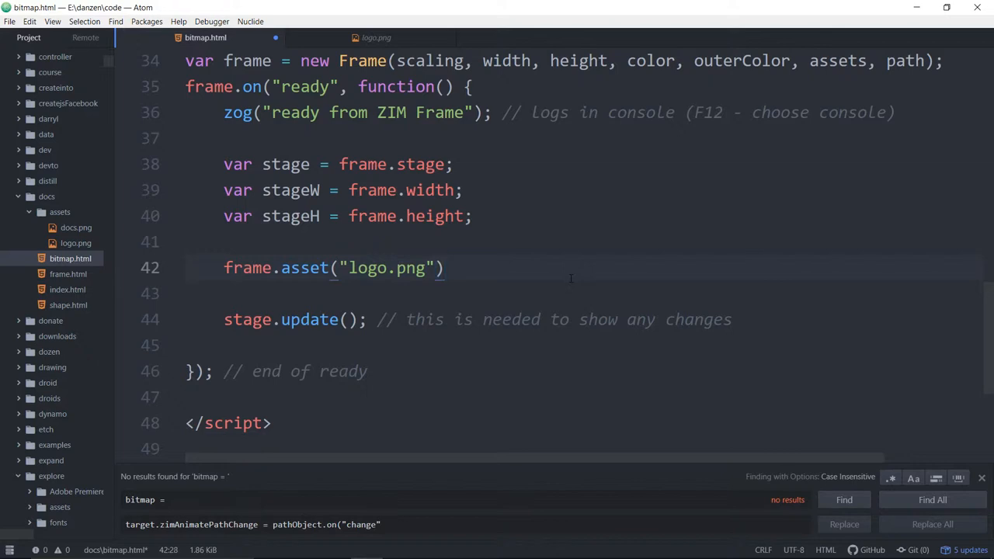
{"action": "type", "text": ".center()"}
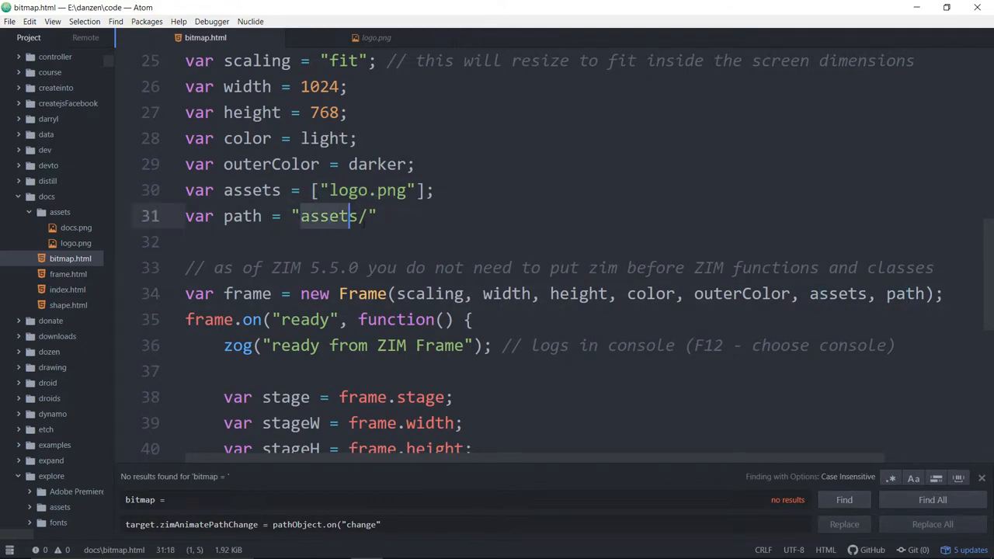
{"action": "scroll", "scroll_direction": "down", "scroll_amount": 3}
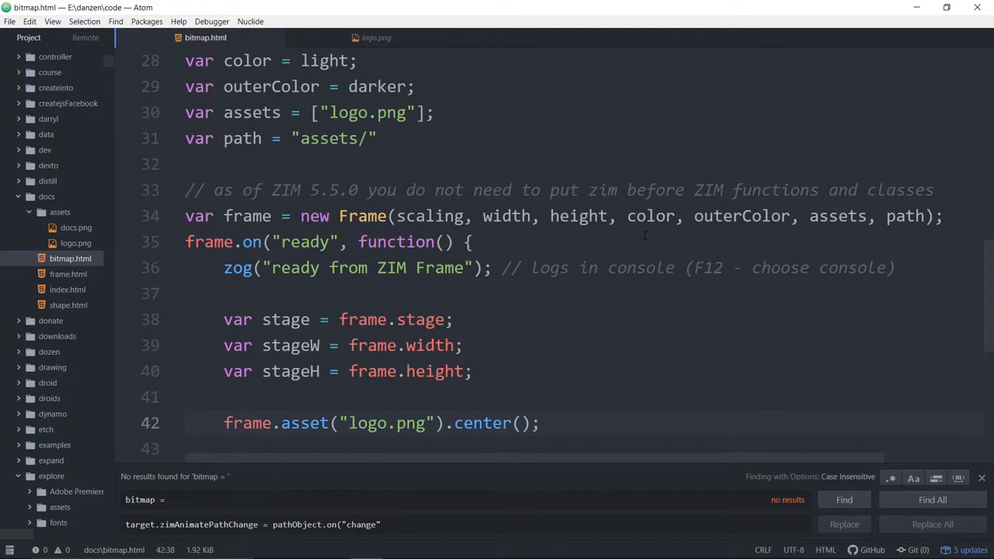
{"action": "left_click", "coordinate": [542, 423]}
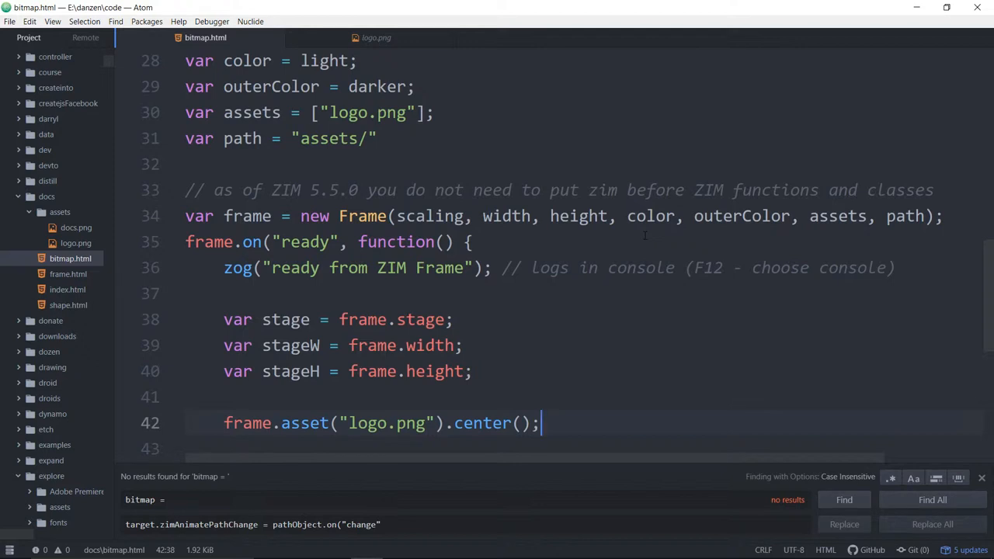
{"action": "left_click", "coordinate": [474, 371]}
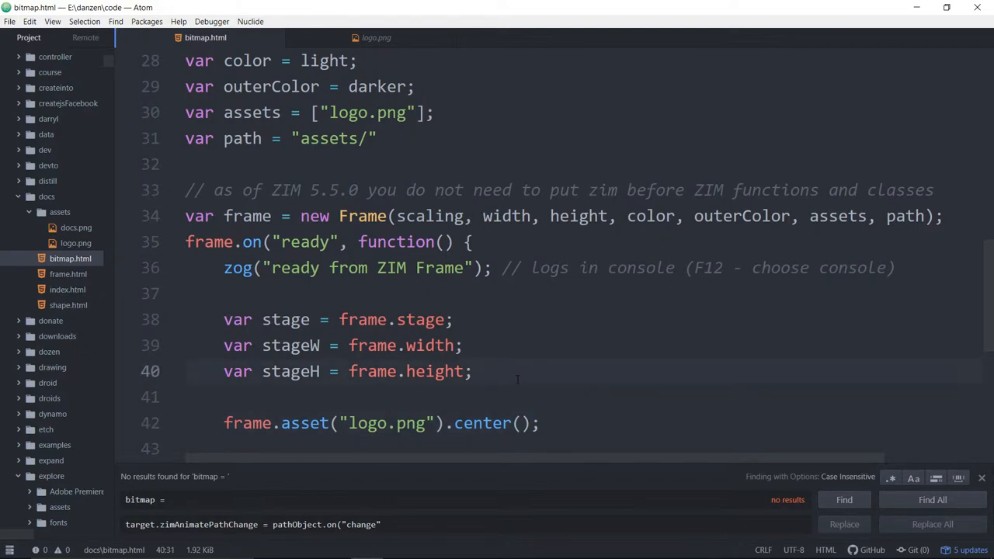
Try frame.loadAssets() and a complete-event function, then remove them leaving only the centered logo asset.
{"action": "type", "text": "frame."}
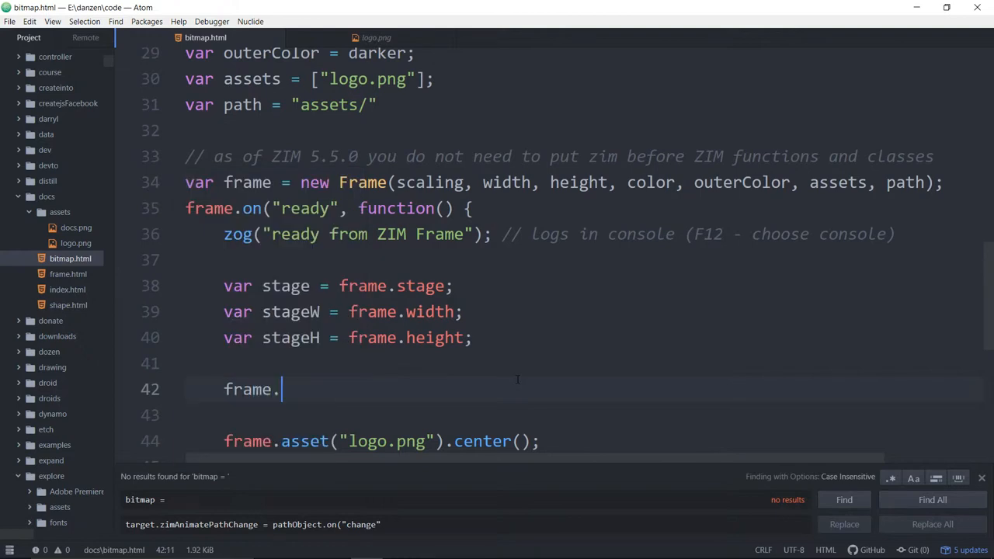
{"action": "type", "text": "load"}
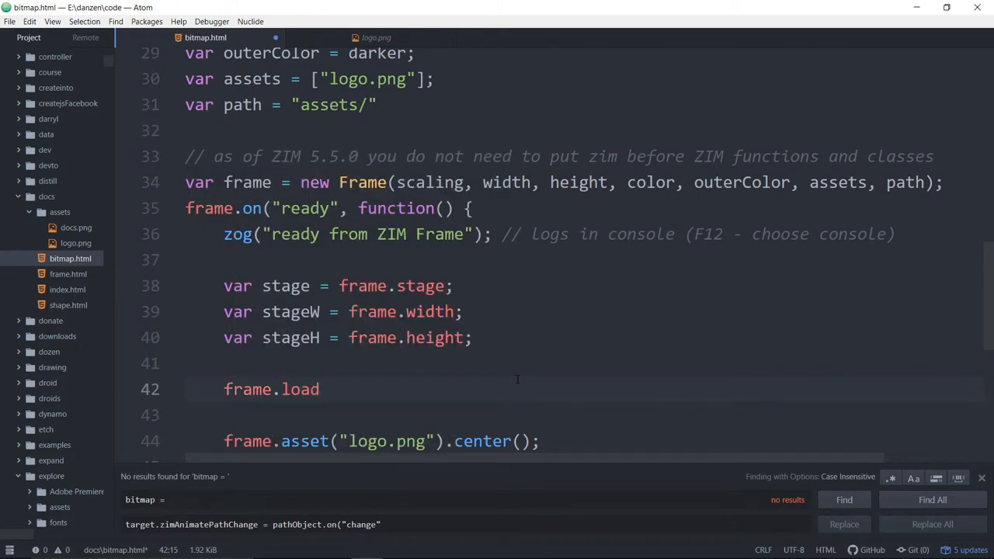
{"action": "type", "text": "Assets"}
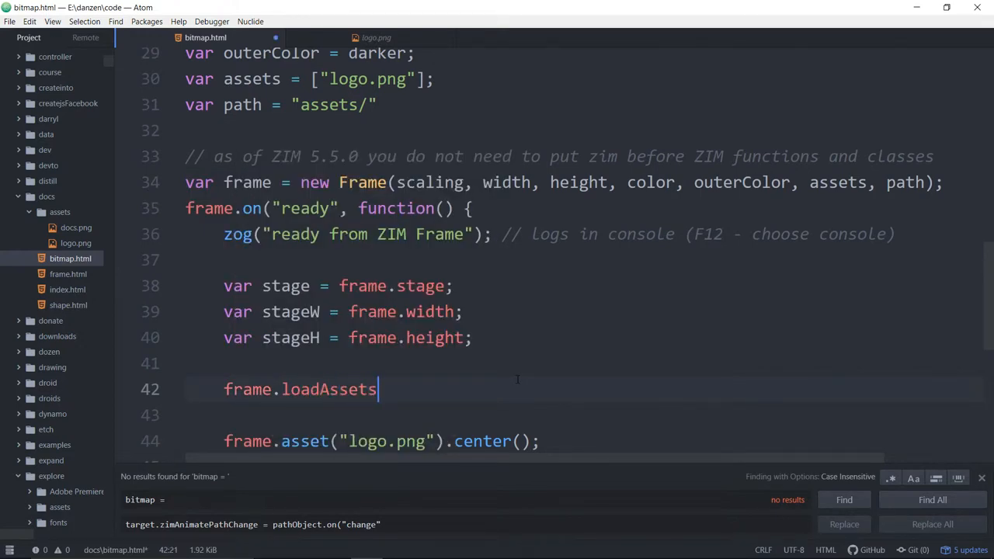
{"action": "type", "text": "()"}
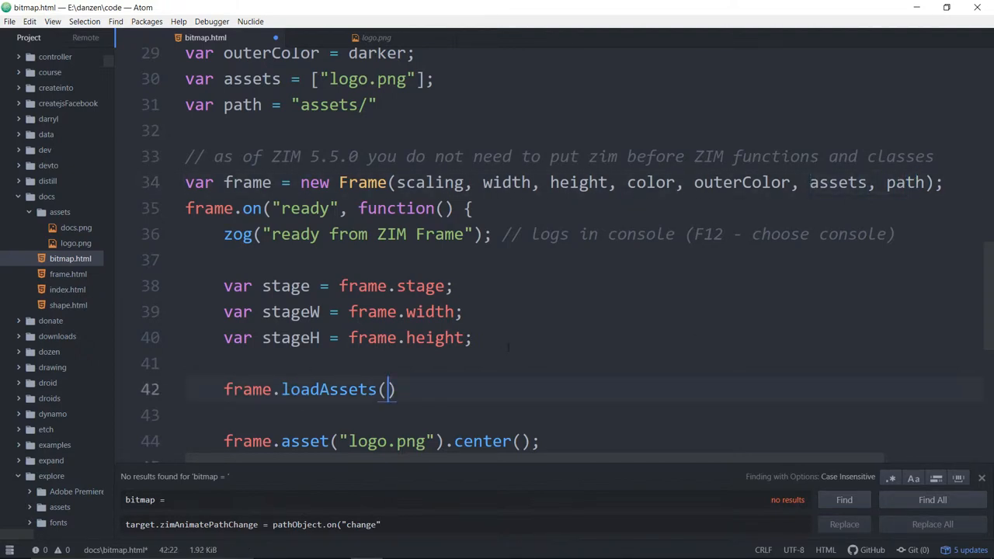
{"action": "scroll", "scroll_direction": "down", "scroll_amount": 3}
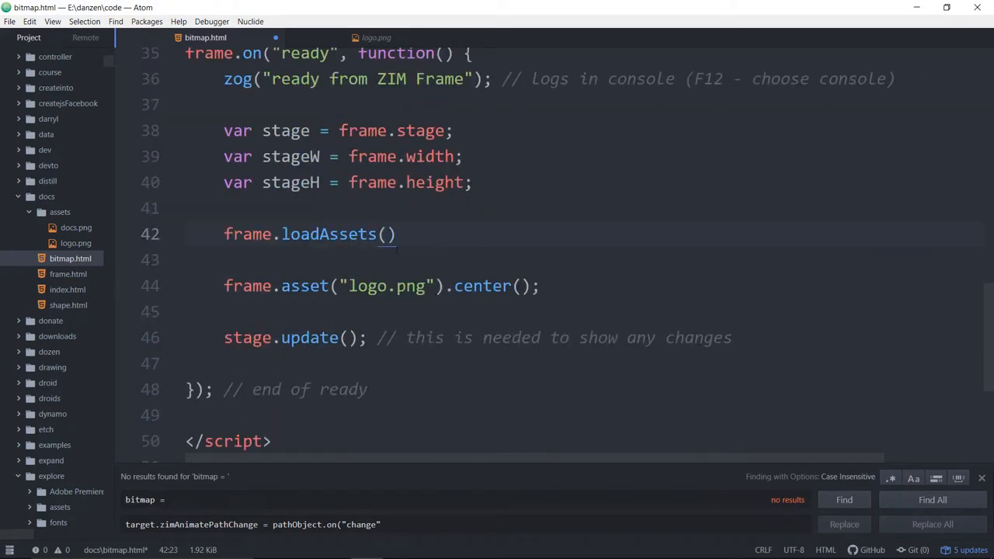
{"action": "type", "text": "f"}
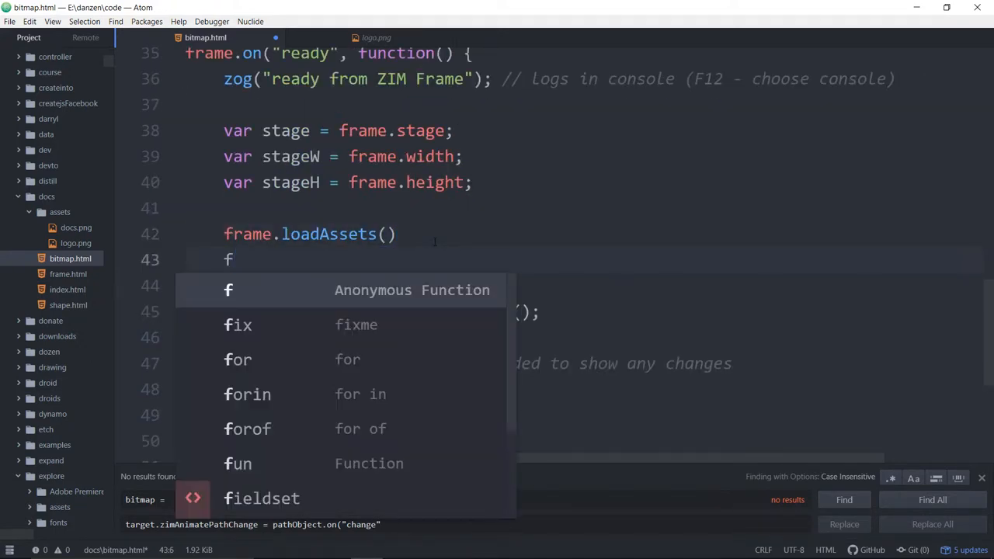
{"action": "type", "text": "ram."}
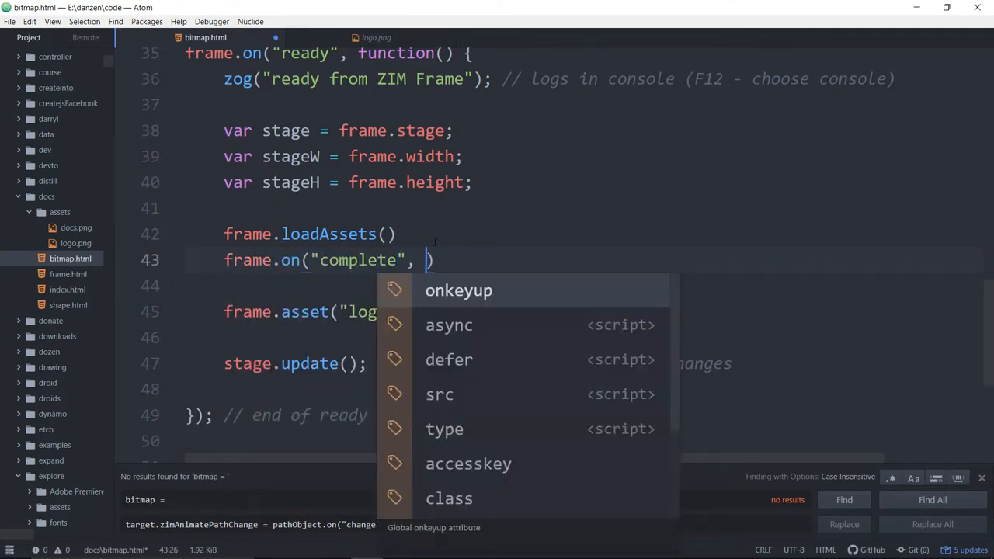
{"action": "type", "text": "f"}
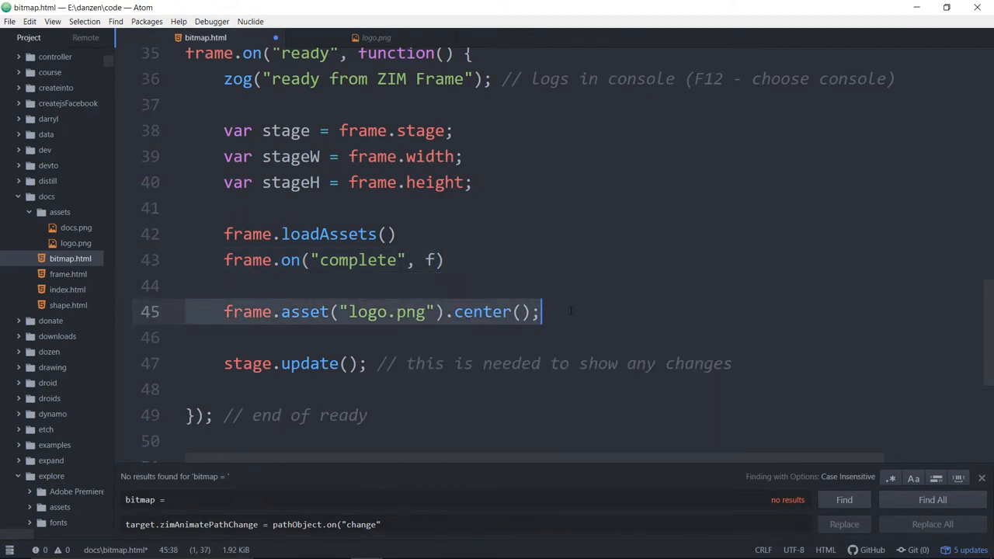
{"action": "left_click", "coordinate": [301, 260]}
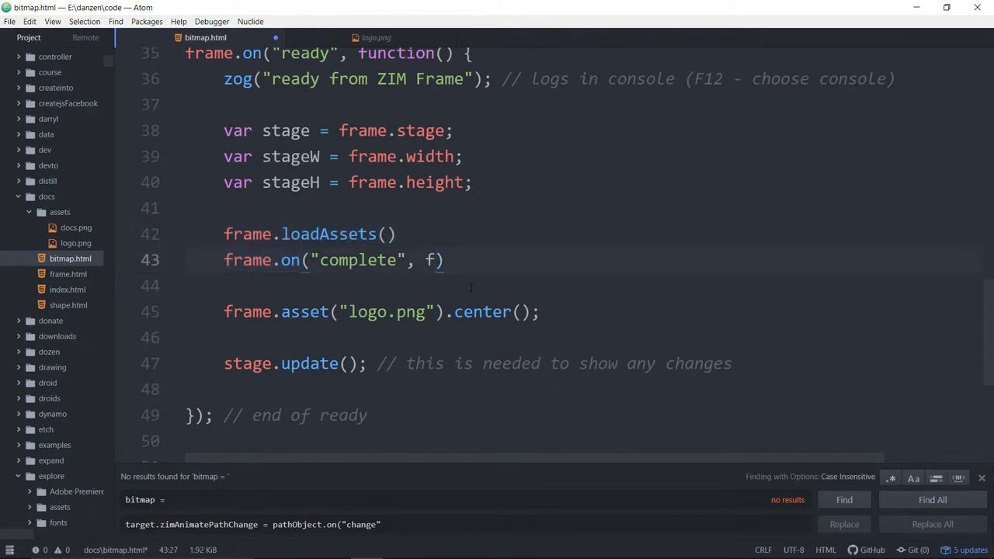
{"action": "type", "text": "unction () {"}
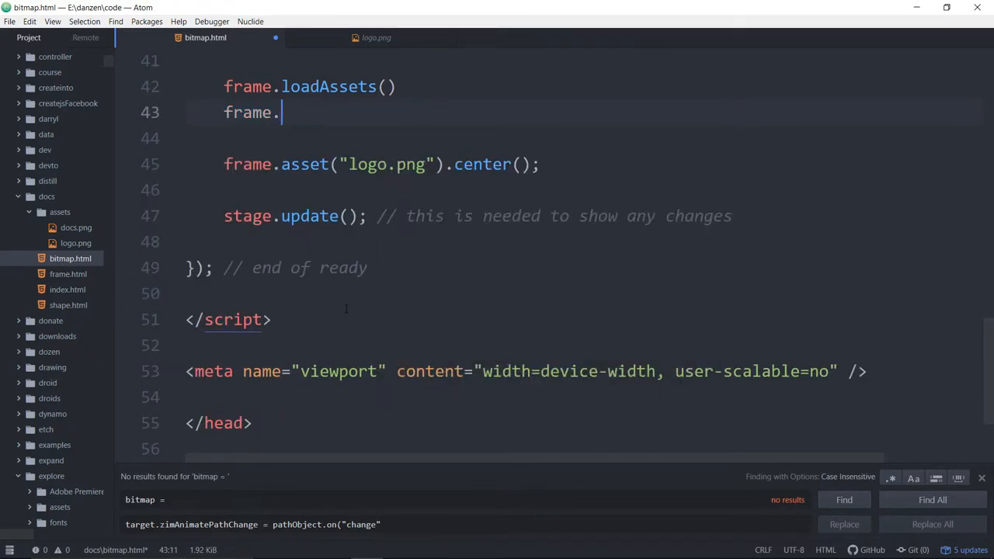
{"action": "type", "text": "loadAsset"}
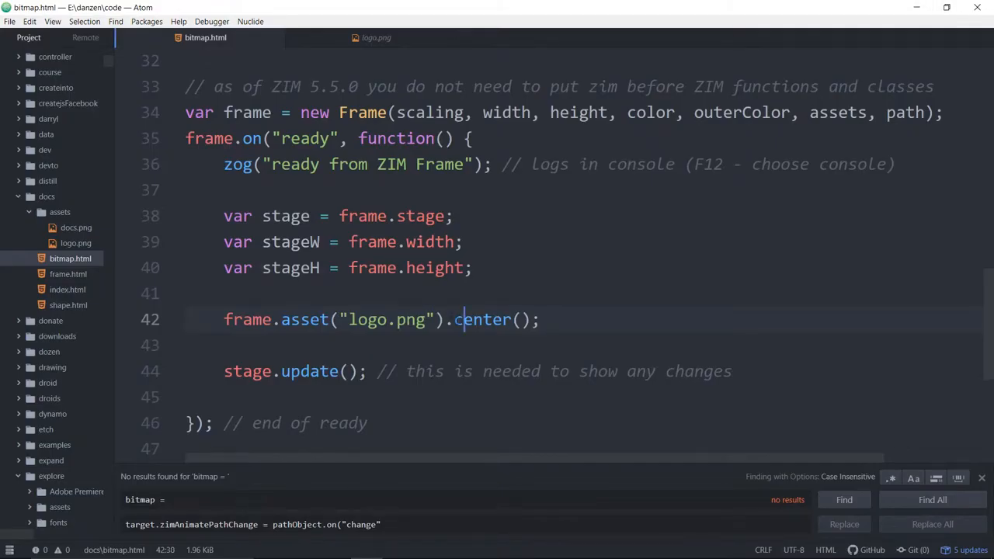
Chain .expand(0) and .drag() onto the centered logo asset line.
{"action": "type", "text": ".drag("}
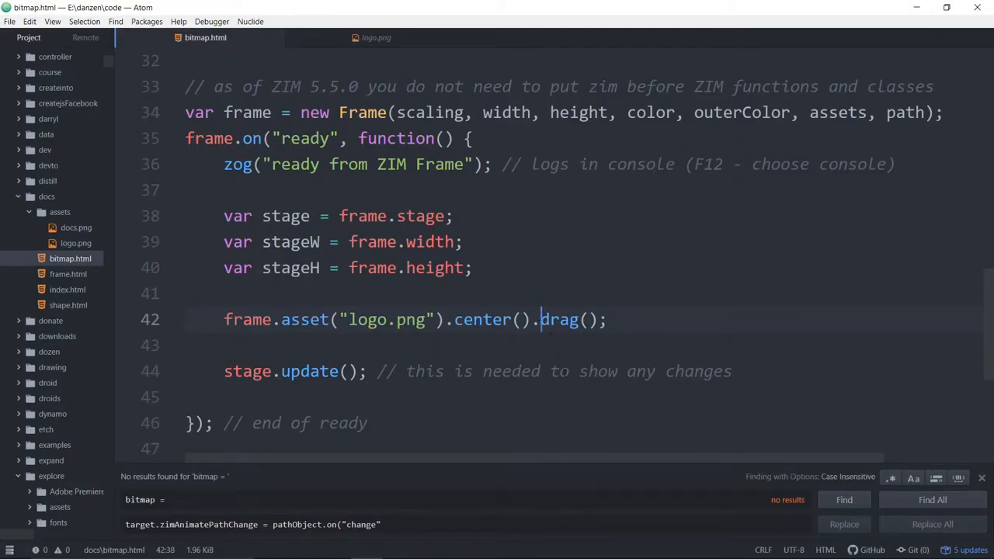
{"action": "type", "text": "expand()."}
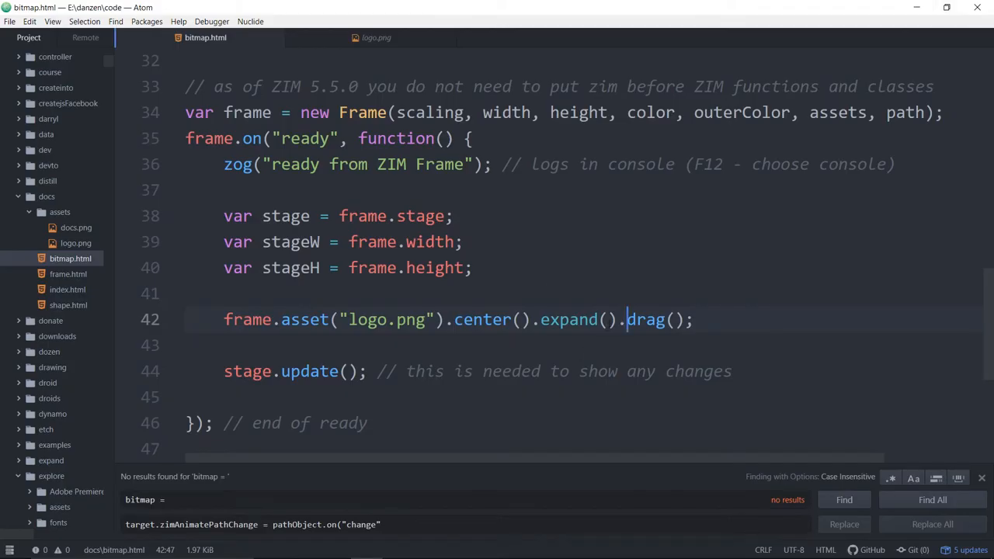
{"action": "type", "text": "0"}
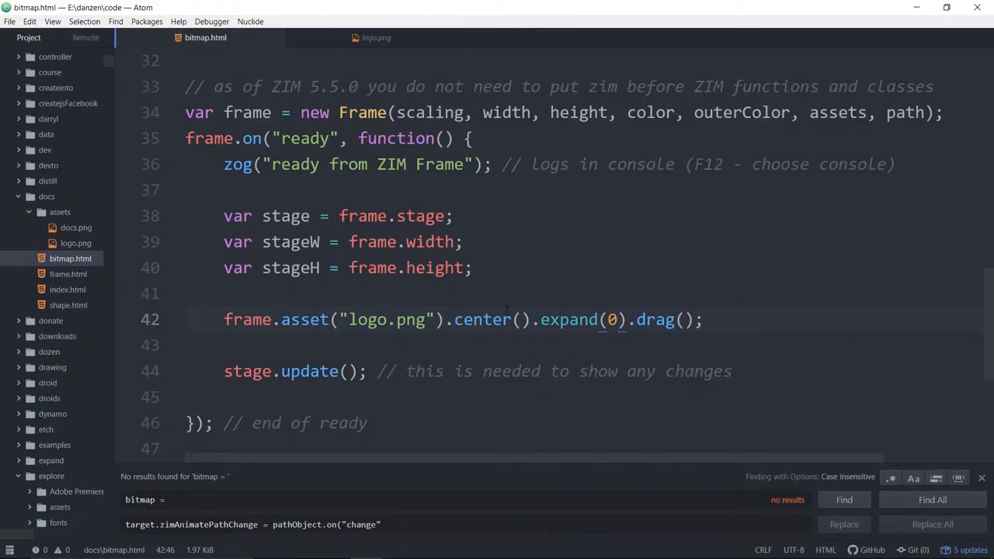
Replace drag() with transform() on the logo chain, remove the stray comma, and save.
{"action": "left_click", "coordinate": [617, 319]}
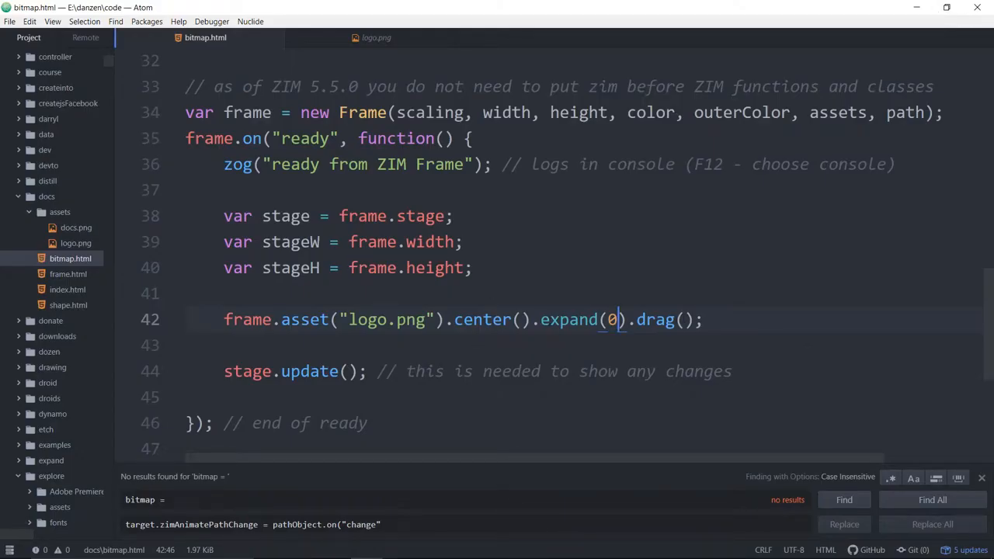
{"action": "type", "text": "trans"}
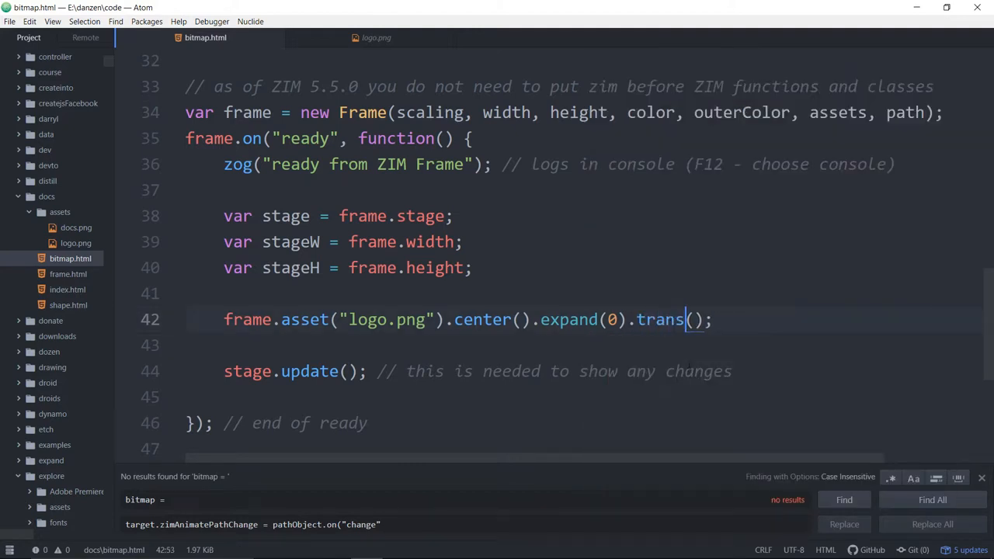
{"action": "type", "text": "form,"}
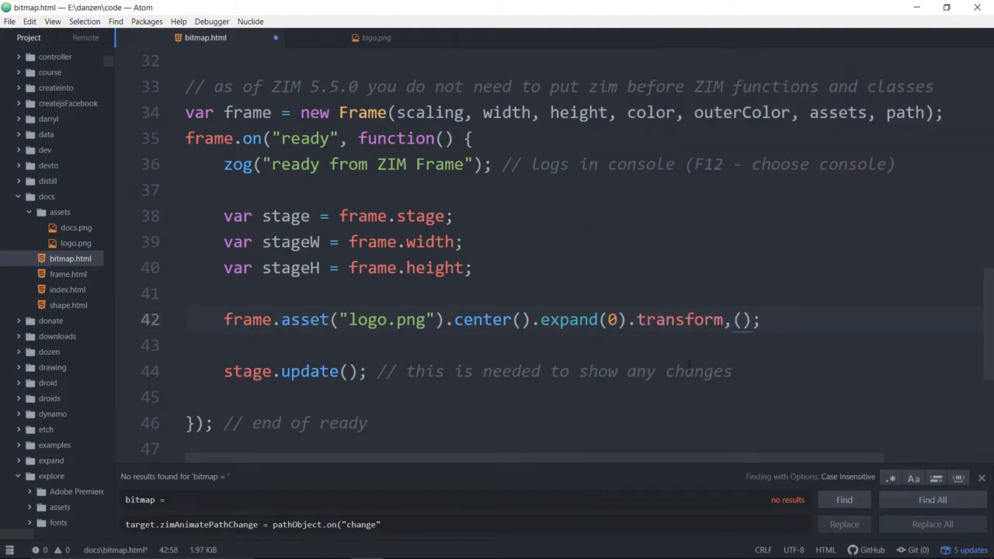
{"action": "key", "text": "BackSpace"}
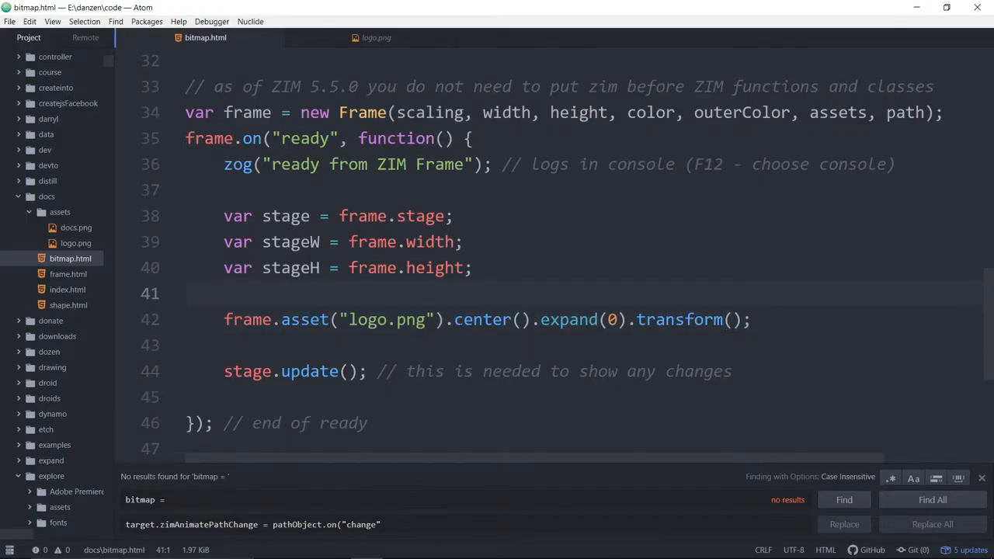
{"action": "left_click", "coordinate": [190, 293]}
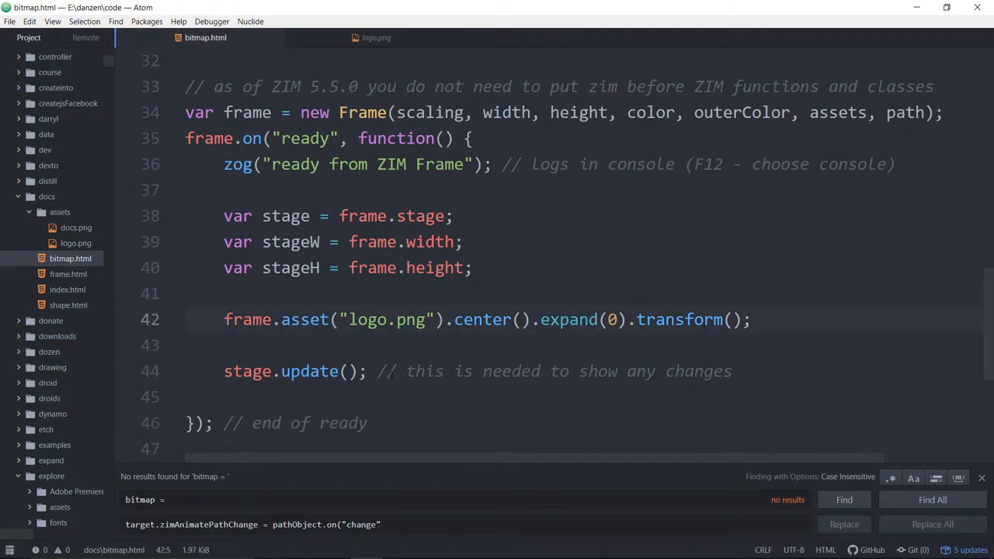
Store the chain in var logo, try a logo.alpha = .4 line, then delete it.
{"action": "type", "text": "var logo = frame.asset(\"logo.png\");"}
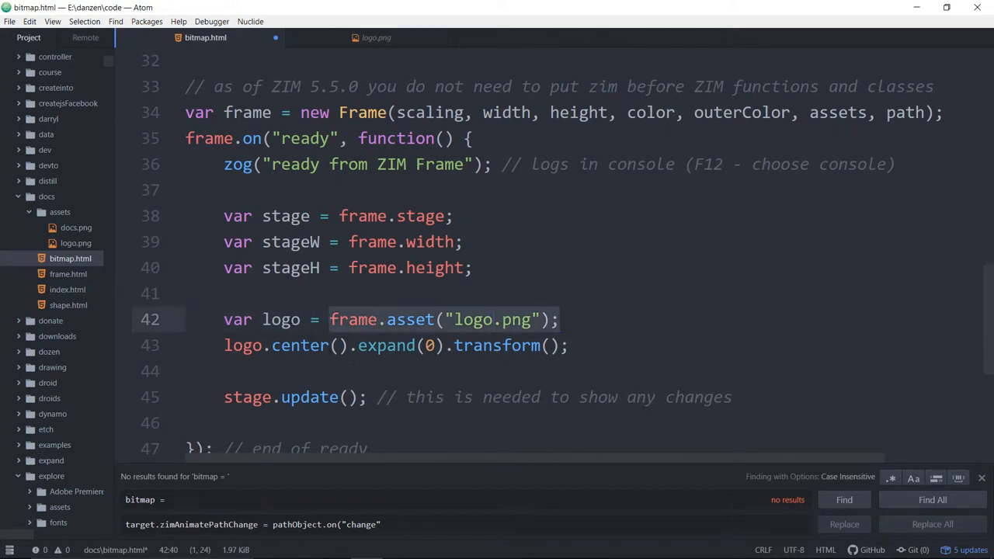
{"action": "left_click", "coordinate": [293, 319]}
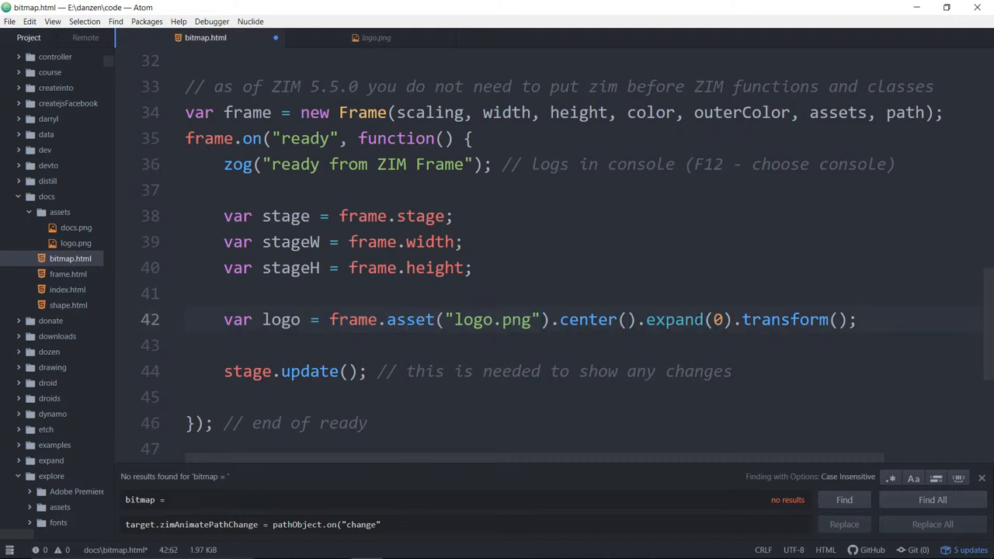
{"action": "left_click", "coordinate": [320, 319]}
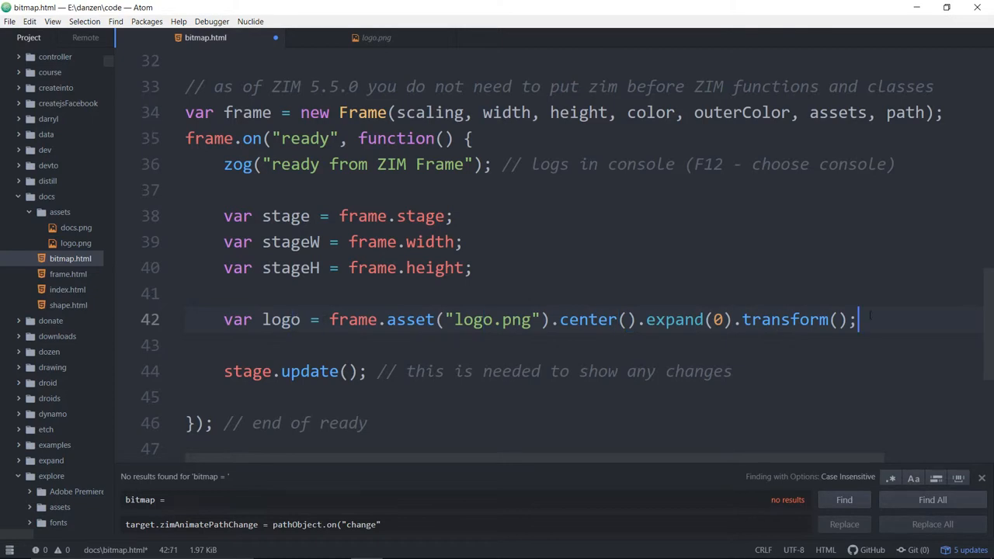
{"action": "type", "text": "logo"}
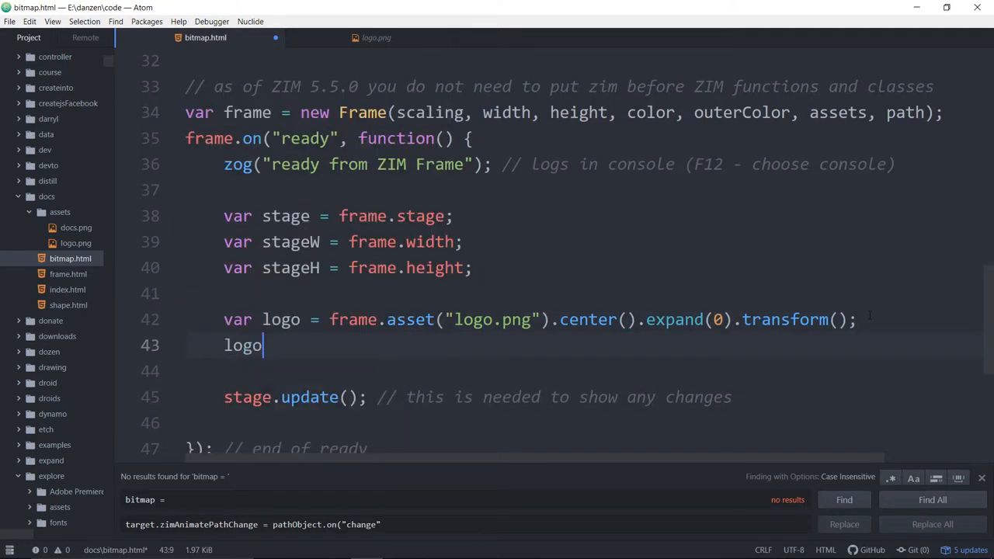
{"action": "type", "text": ".a"}
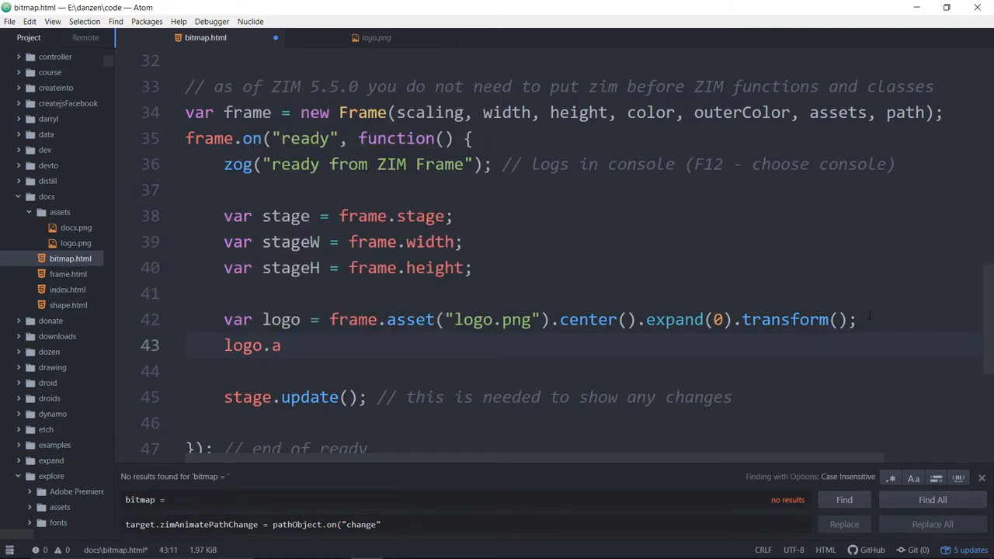
{"action": "type", "text": "lpha ="}
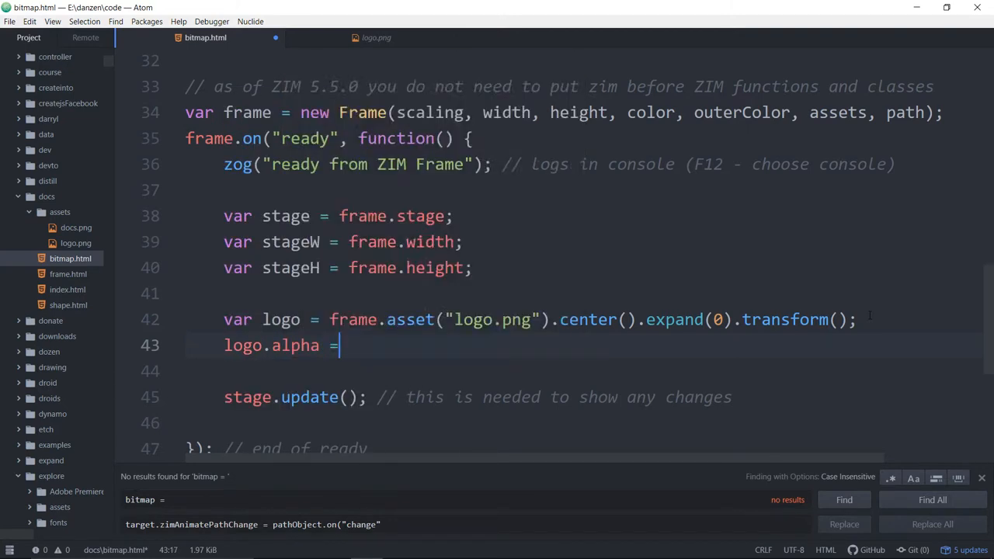
{"action": "type", "text": ".4"}
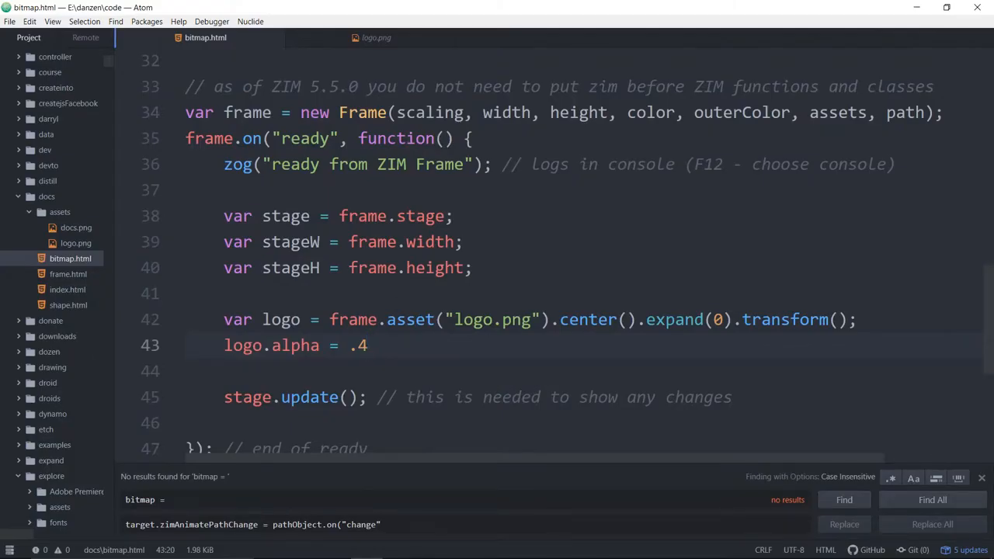
{"action": "key", "text": "Backspace"}
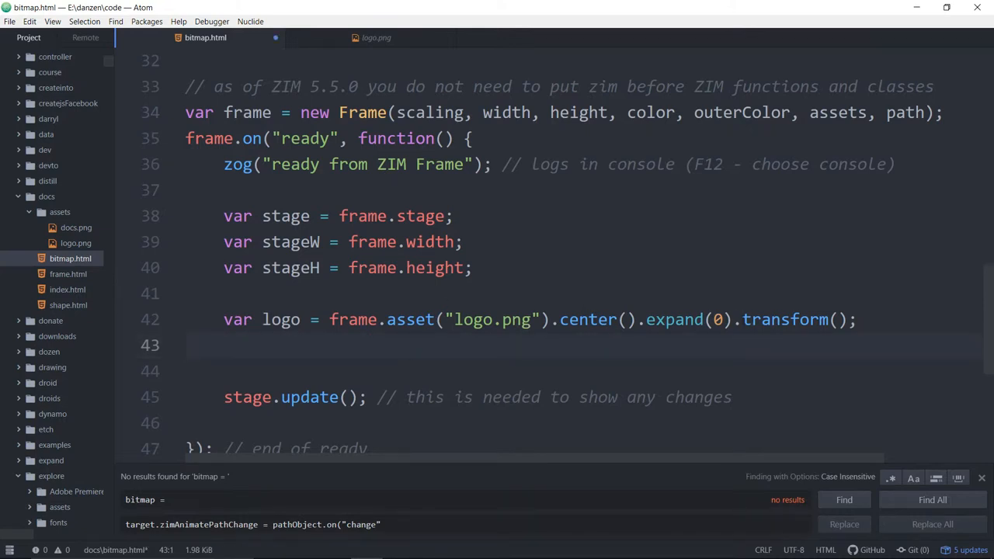
Chain .hov() in place of transform(), trying .8 then adjusting the hover value.
{"action": "type", "text": "."}
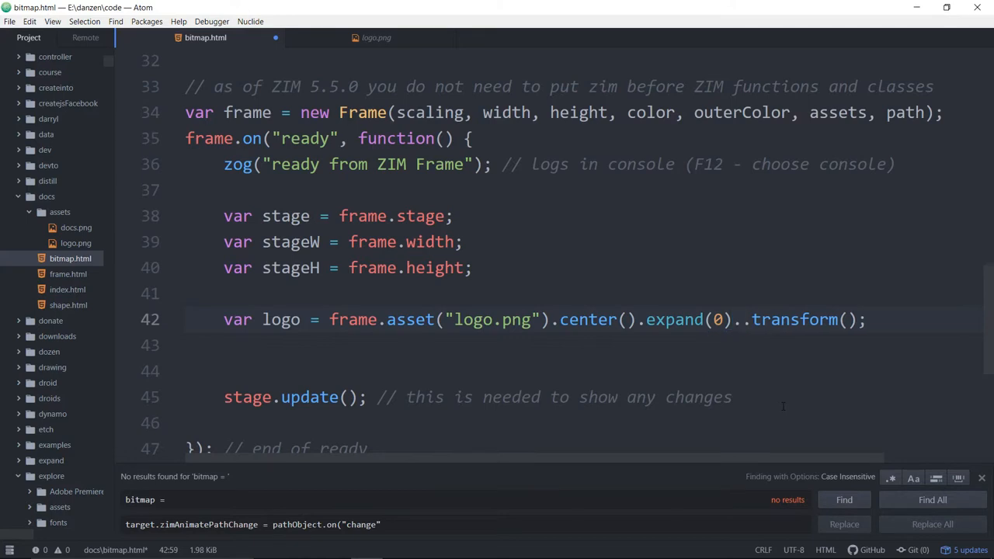
{"action": "type", "text": "hov"}
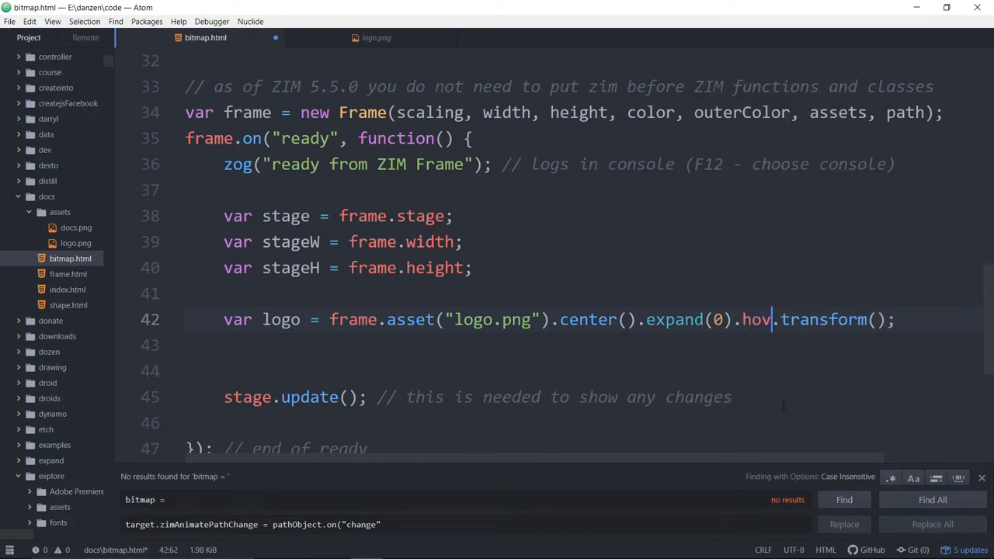
{"action": "type", "text": "()"}
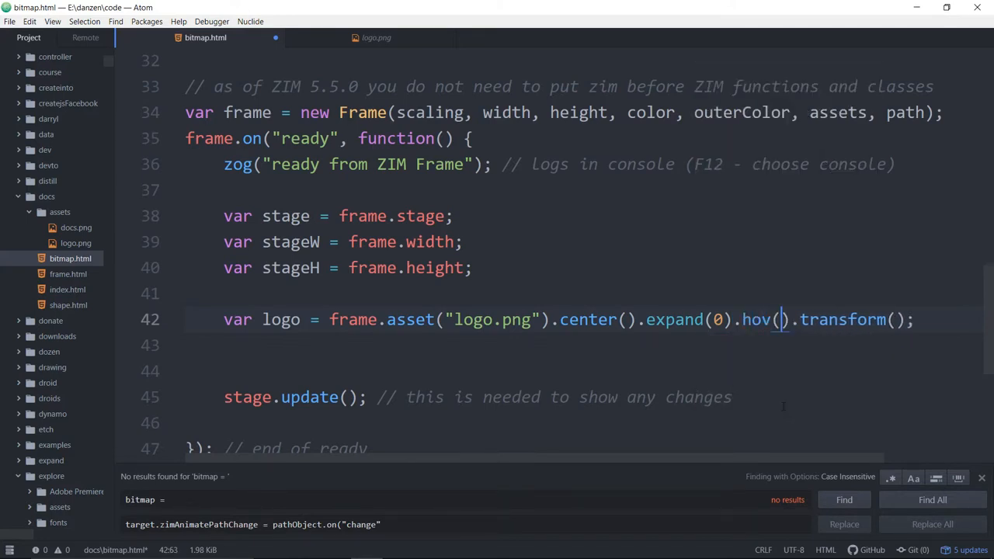
{"action": "type", "text": "."}
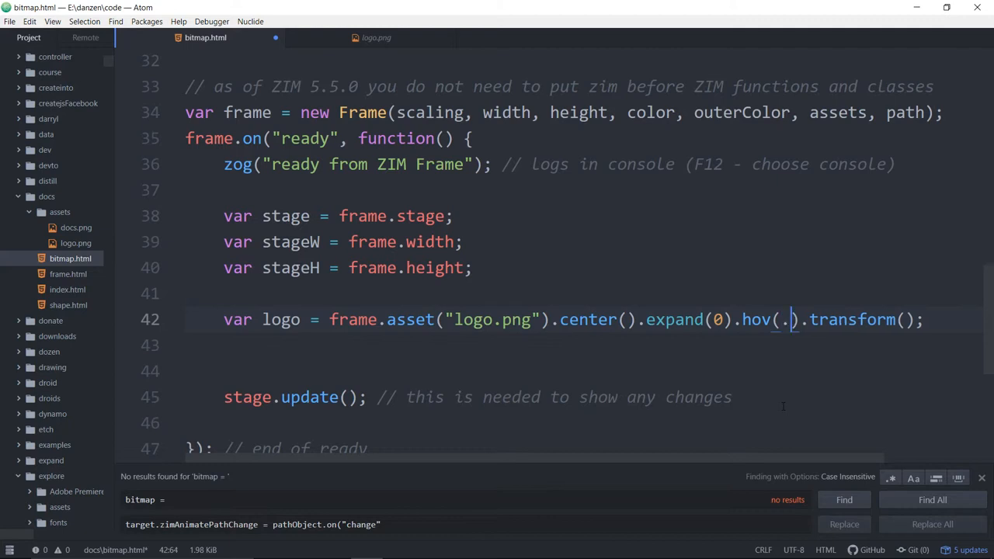
{"action": "type", "text": "8"}
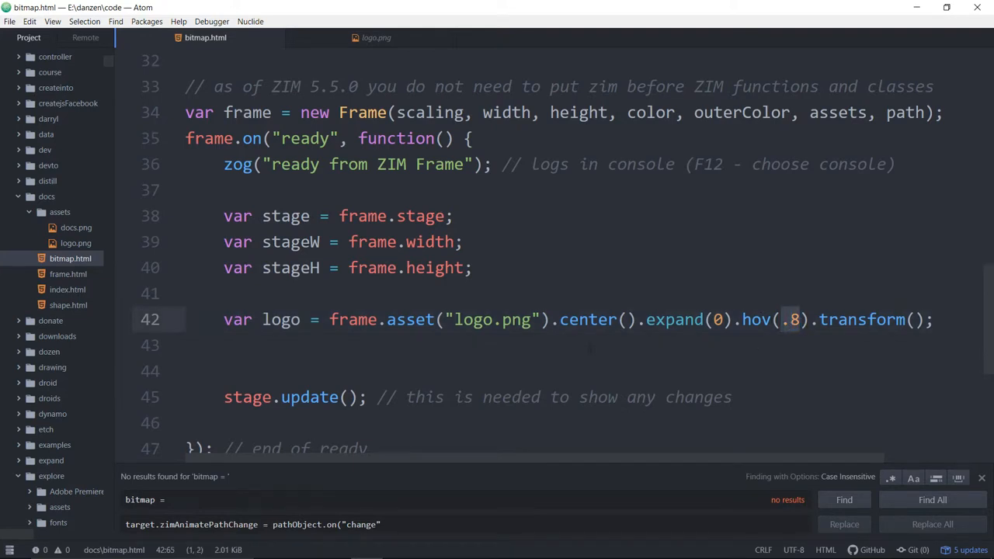
{"action": "left_click", "coordinate": [788, 319]}
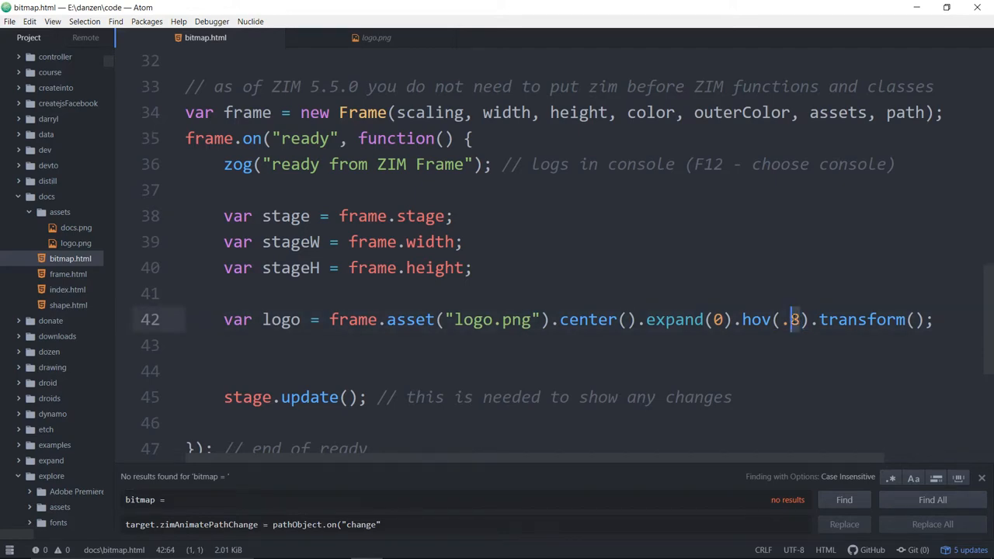
{"action": "type", "text": "5"}
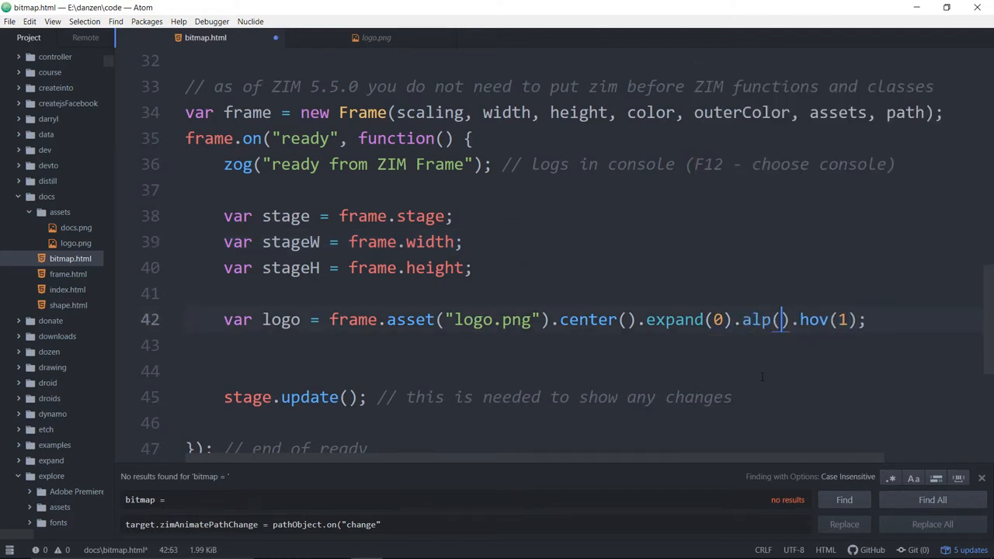
{"action": "type", "text": ".5"}
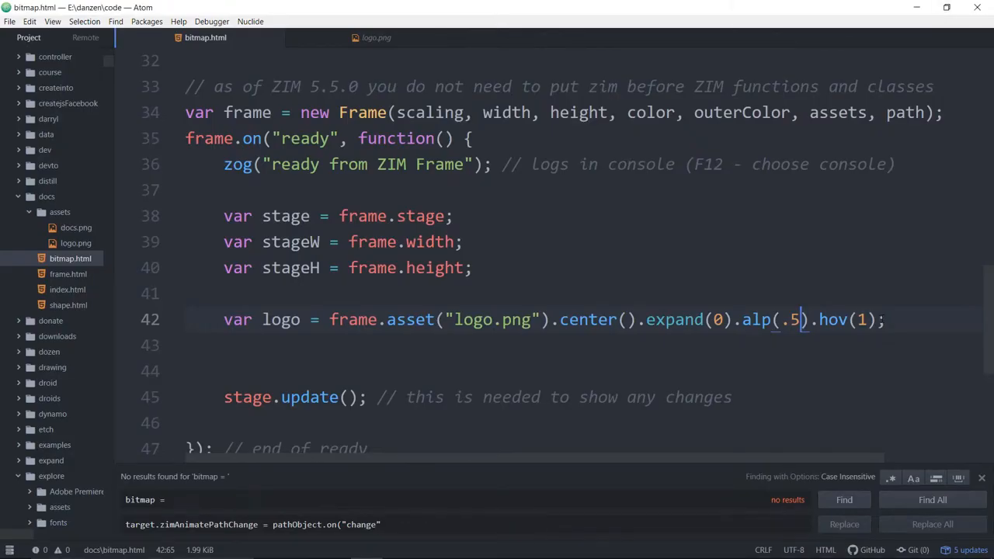
{"action": "type", "text": ".tap("}
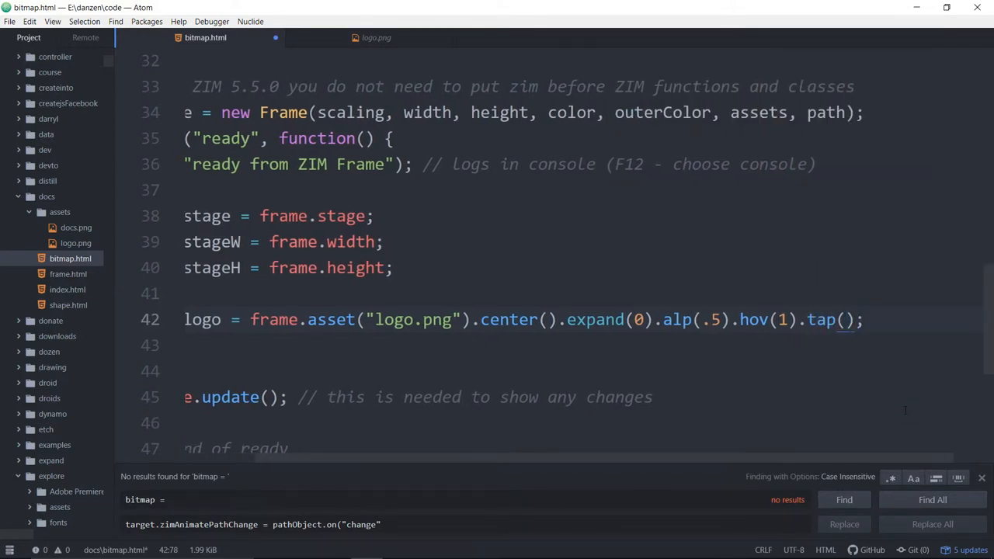
{"action": "type", "text": "function"}
{"action": "left_click", "coordinate": [583, 345]}
{"action": "type", "text": "z"}
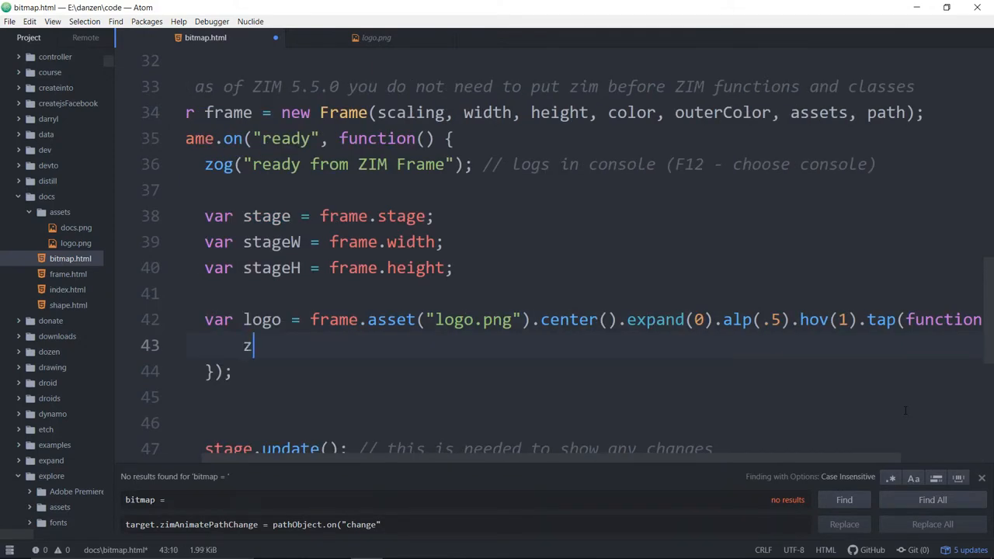
{"action": "type", "text": "go(\"\")"}
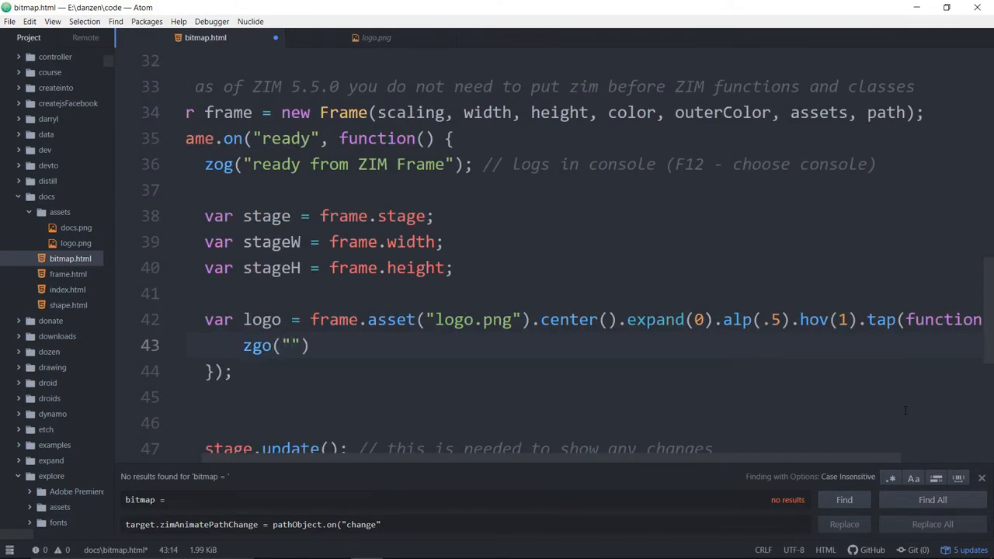
{"action": "type", "text": "htt"}
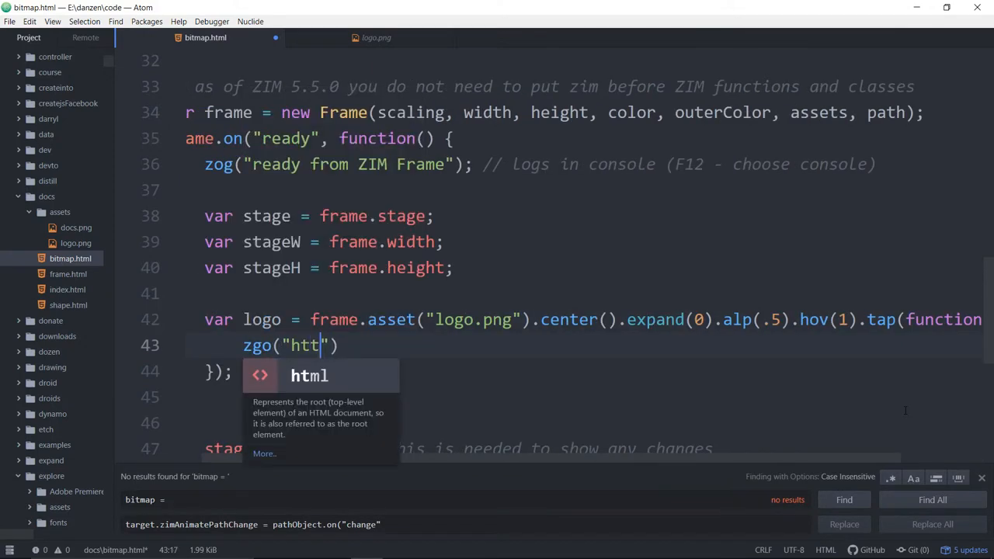
{"action": "type", "text": "p://zi"}
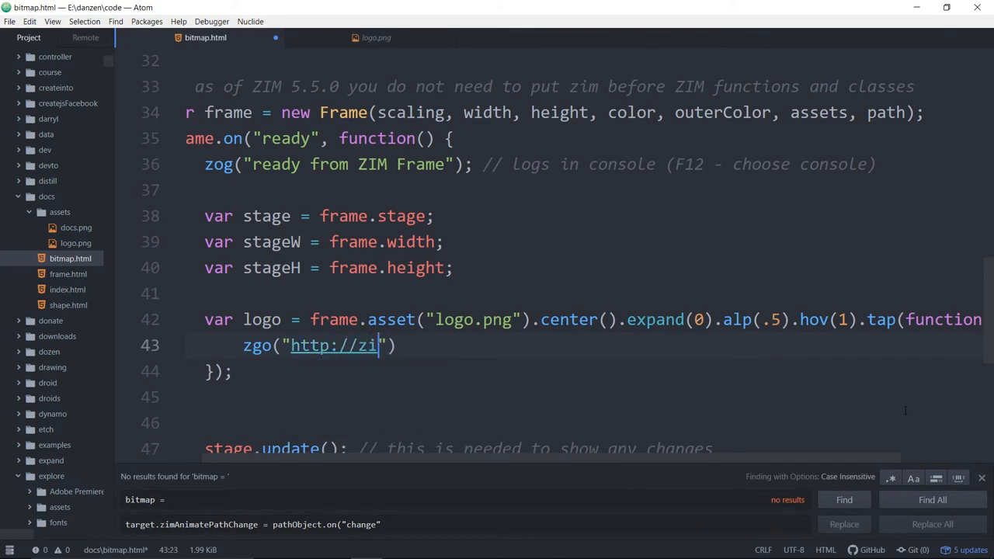
{"action": "type", "text": "mjs.com"}
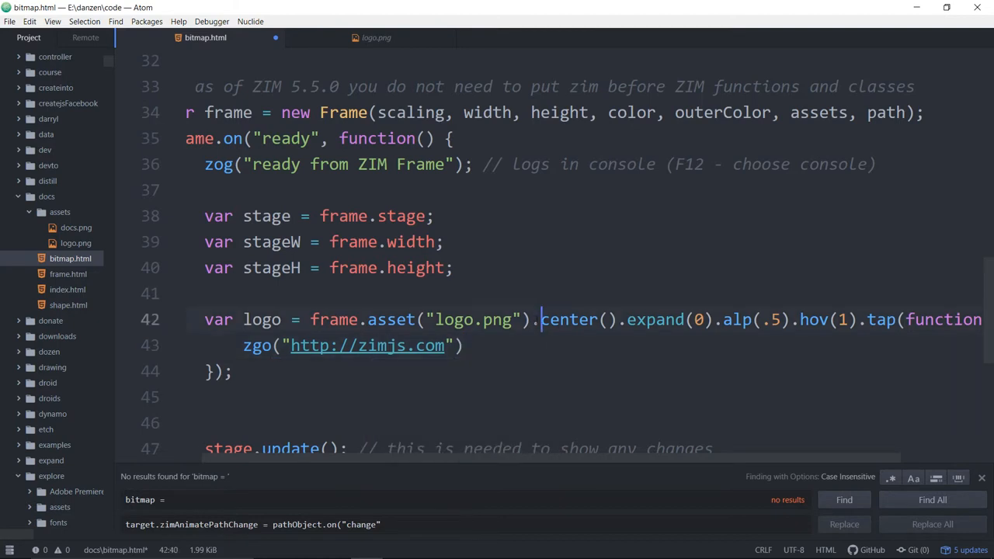
Split the chain onto separate lines, insert .sca(.3) before center, and give zgo "_blank".
{"action": "key", "text": "enter"}
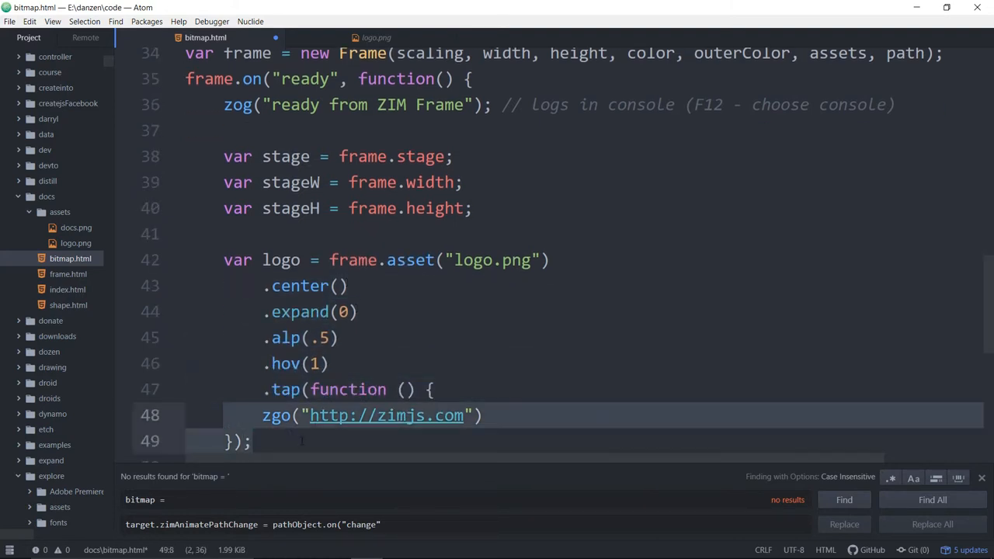
{"action": "scroll", "scroll_direction": "down", "scroll_amount": 3}
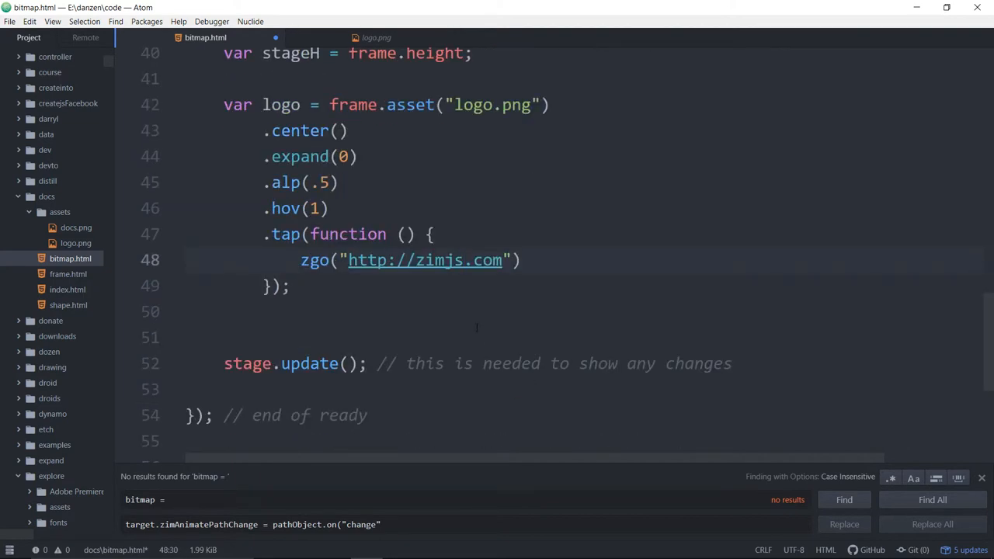
{"action": "left_click", "coordinate": [329, 181]}
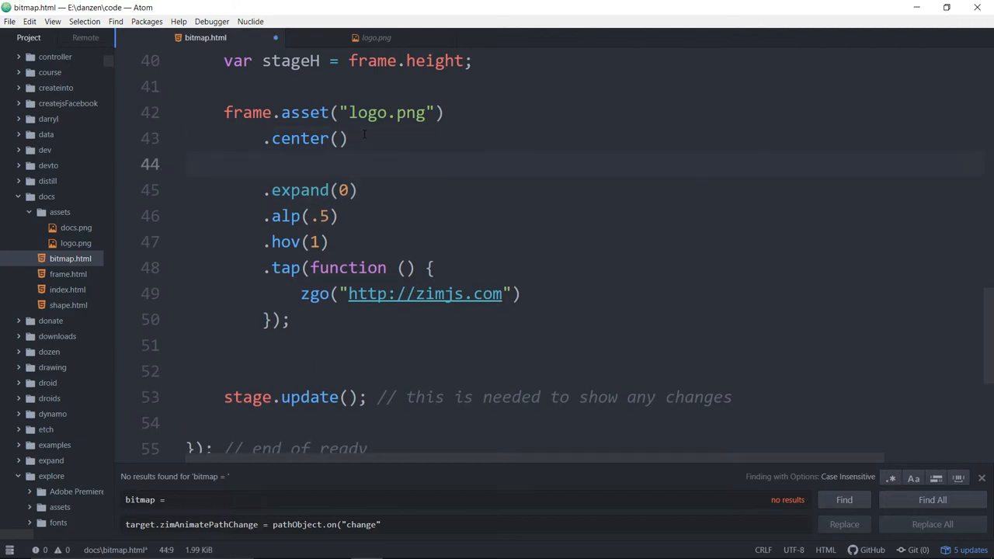
{"action": "type", "text": ".sca()"}
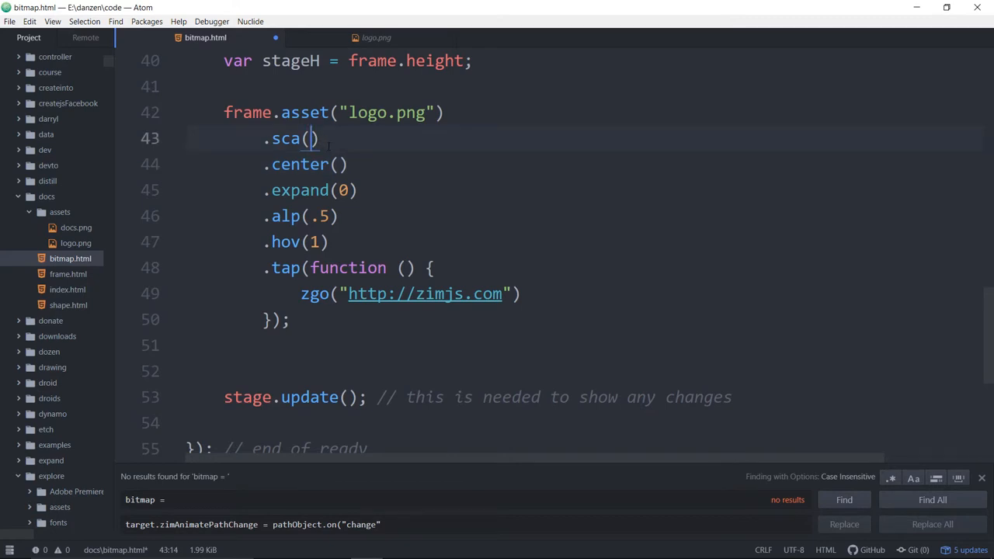
{"action": "type", "text": ".3"}
{"action": "left_click", "coordinate": [585, 293]}
{"action": "type", "text": ", \"_"}
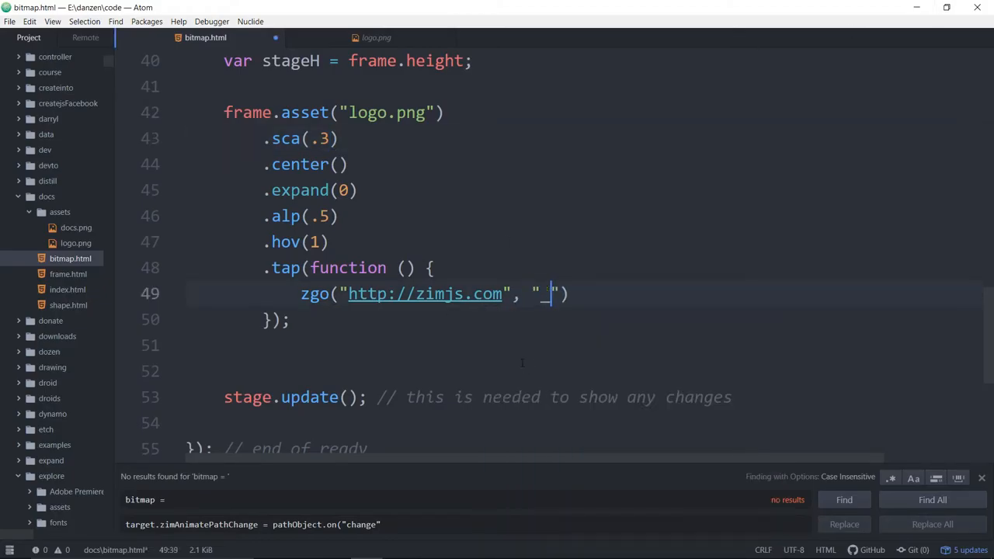
{"action": "type", "text": "blank"}
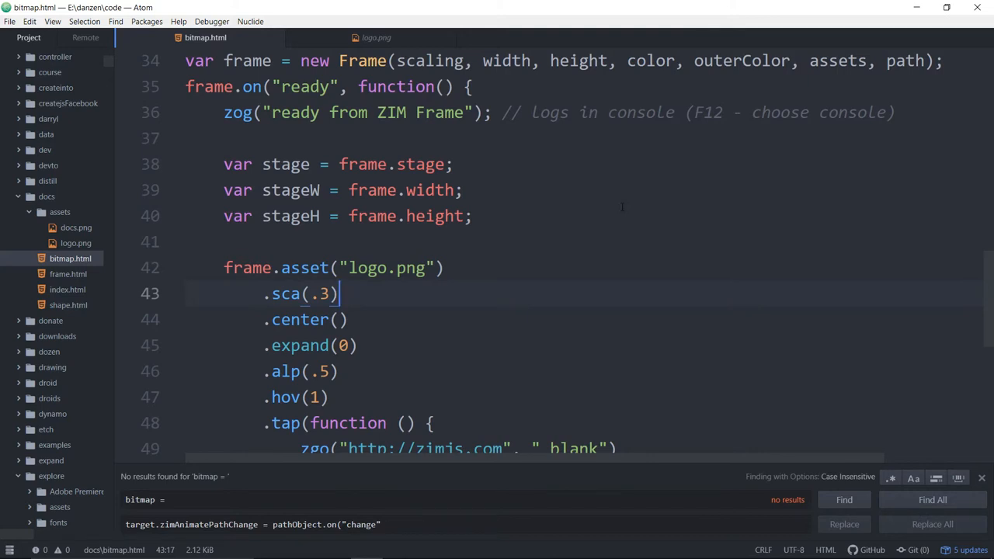
{"action": "scroll", "scroll_direction": "down", "scroll_amount": 3}
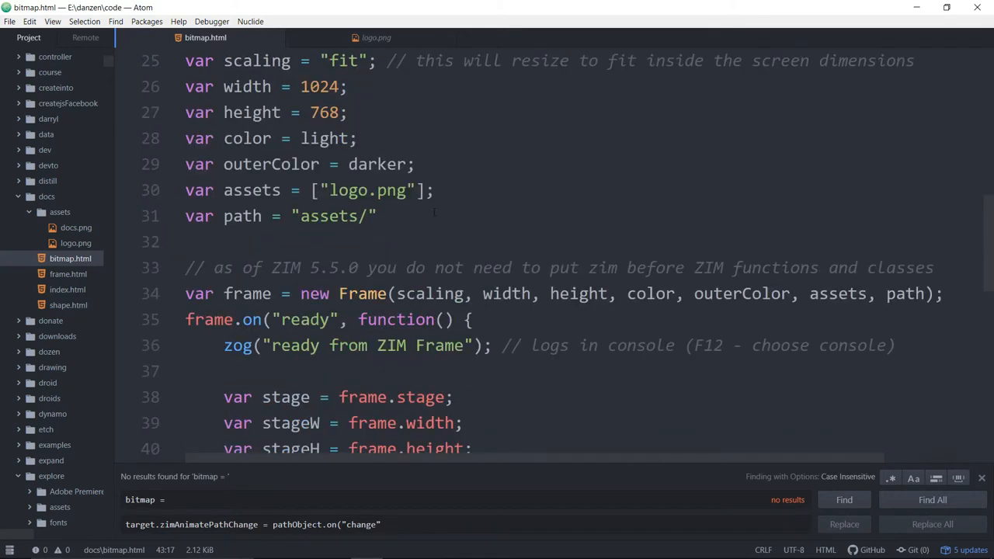
{"action": "left_click", "coordinate": [380, 215]}
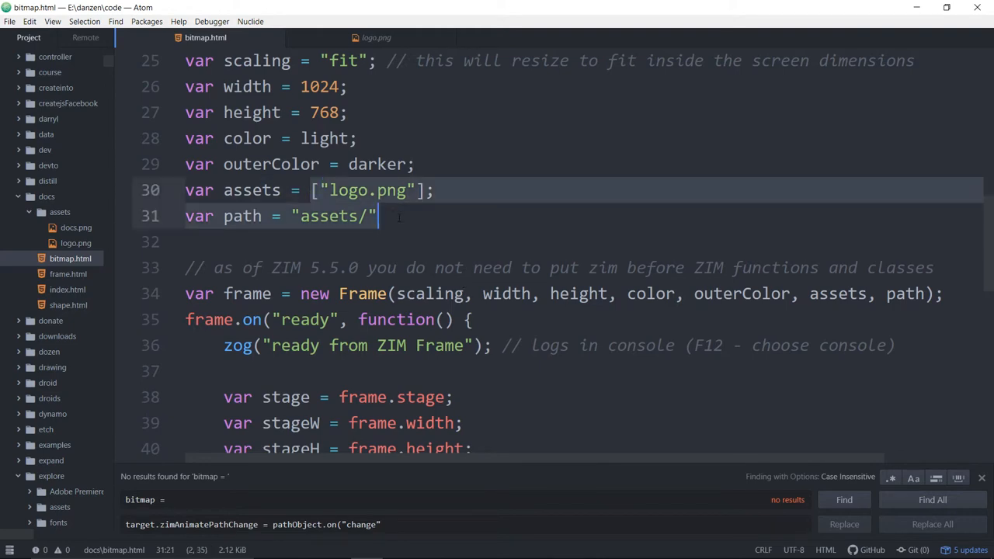
{"action": "scroll", "scroll_direction": "down", "scroll_amount": 3}
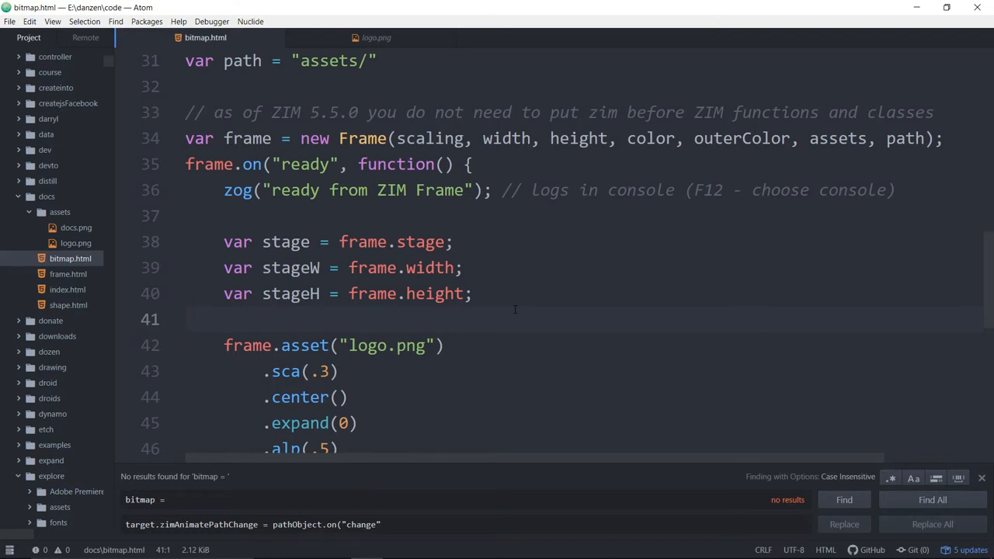
{"action": "left_click", "coordinate": [186, 319]}
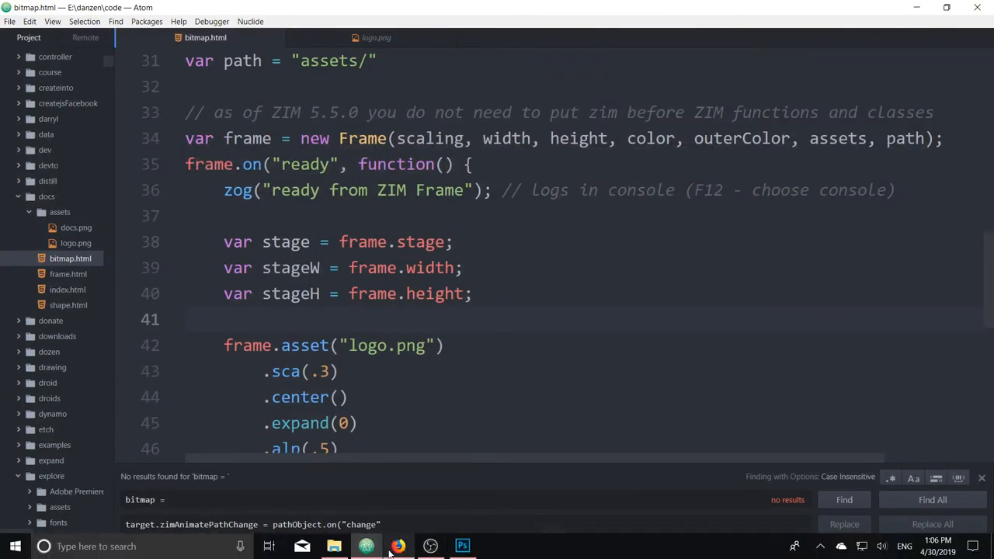
Switch to the ZIM docs and scroll the Bitmap examples down to the filter and colour-sampling ones.
{"action": "left_click", "coordinate": [398, 545]}
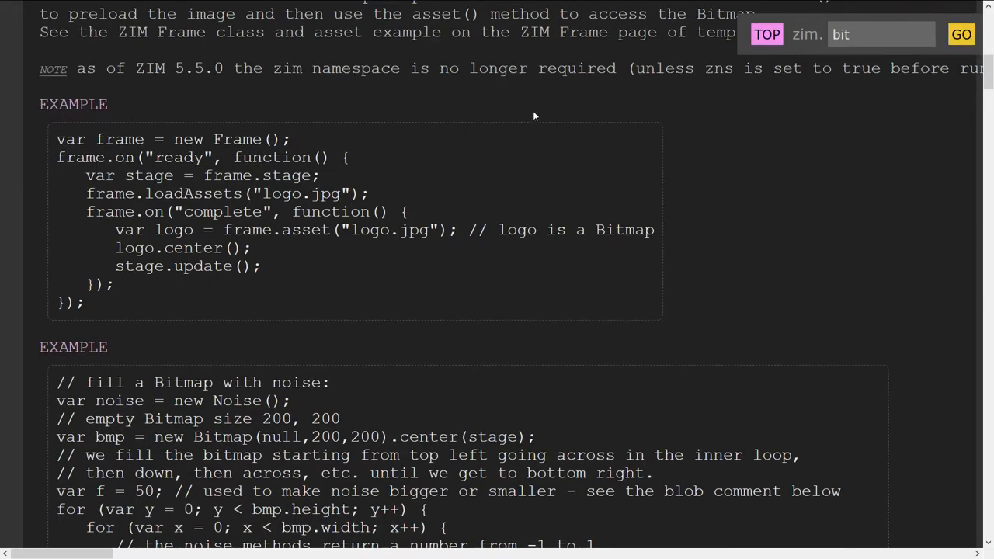
{"action": "mouse_move", "coordinate": [538, 196]}
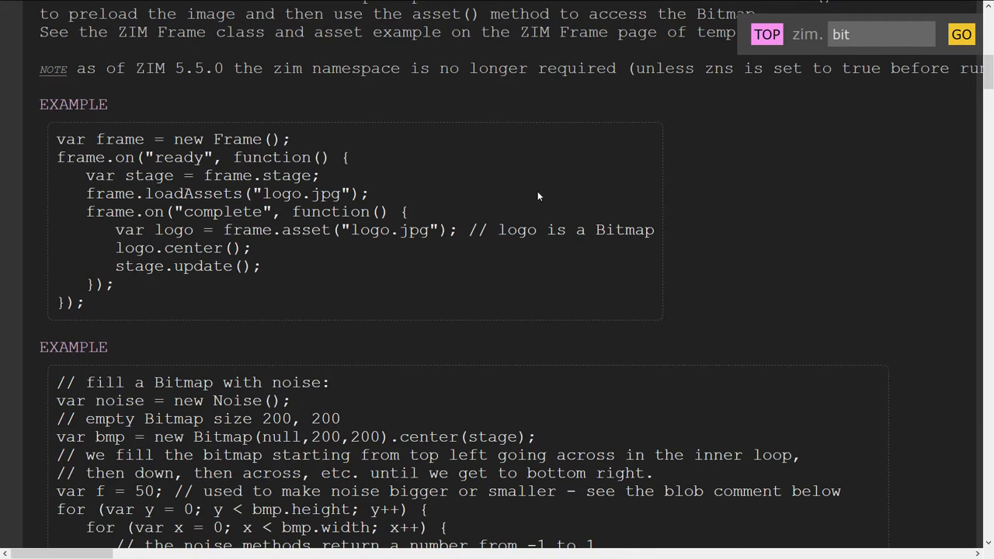
{"action": "mouse_move", "coordinate": [605, 135]}
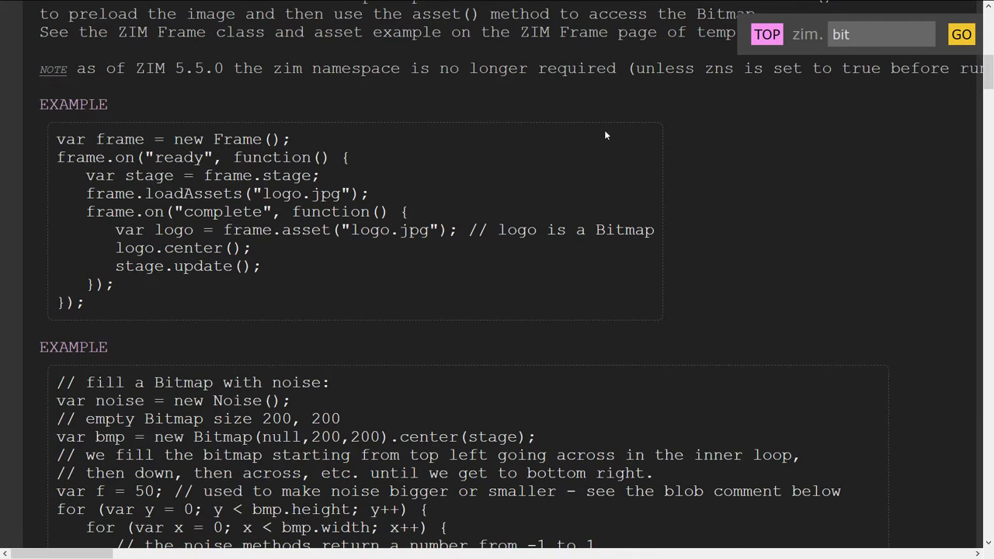
{"action": "scroll", "scroll_direction": "down", "scroll_amount": 3}
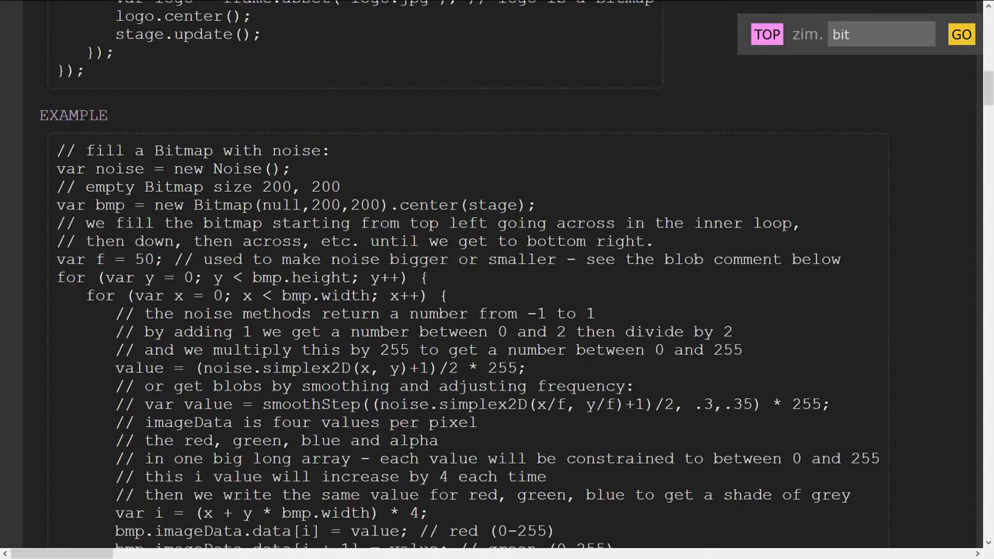
{"action": "scroll", "scroll_direction": "down", "scroll_amount": 3}
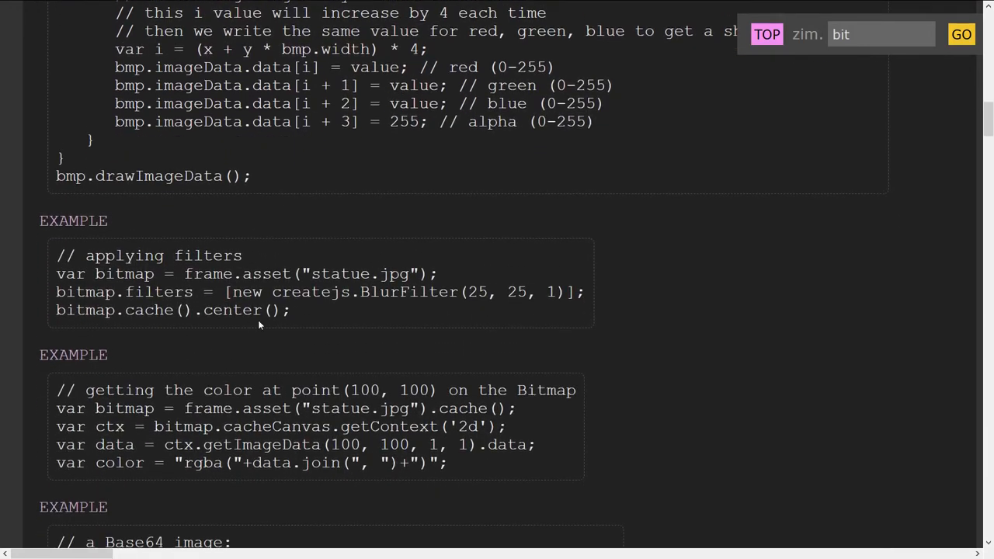
{"action": "mouse_move", "coordinate": [289, 334]}
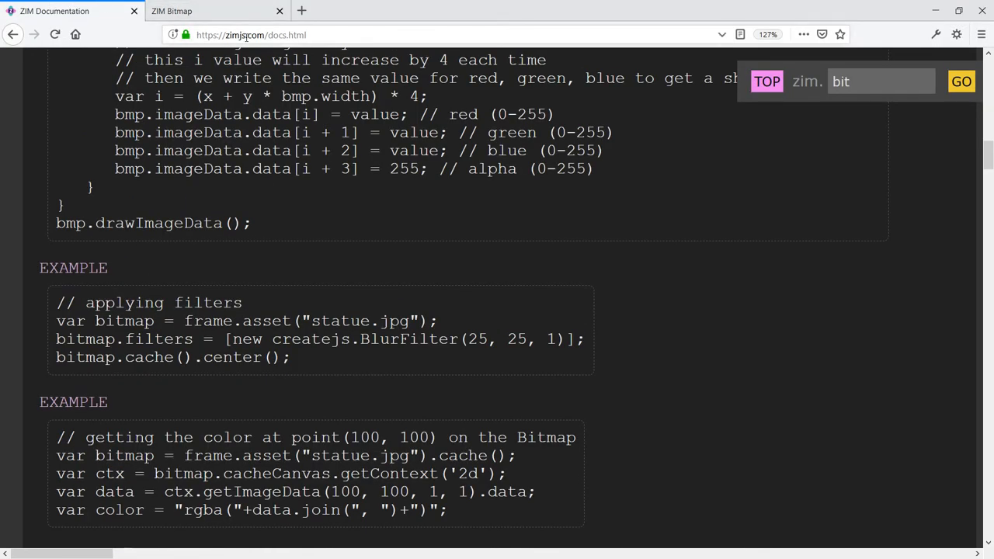
{"action": "scroll", "scroll_direction": "down", "scroll_amount": 3}
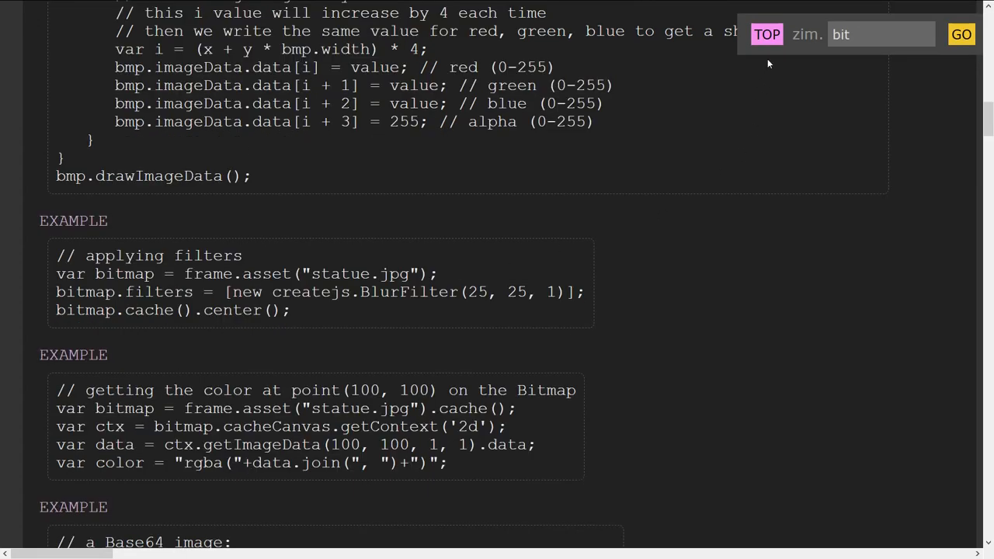
Search the docs for 'loader' and scroll the Loader entry down to its parameters list.
{"action": "type", "text": "loader"}
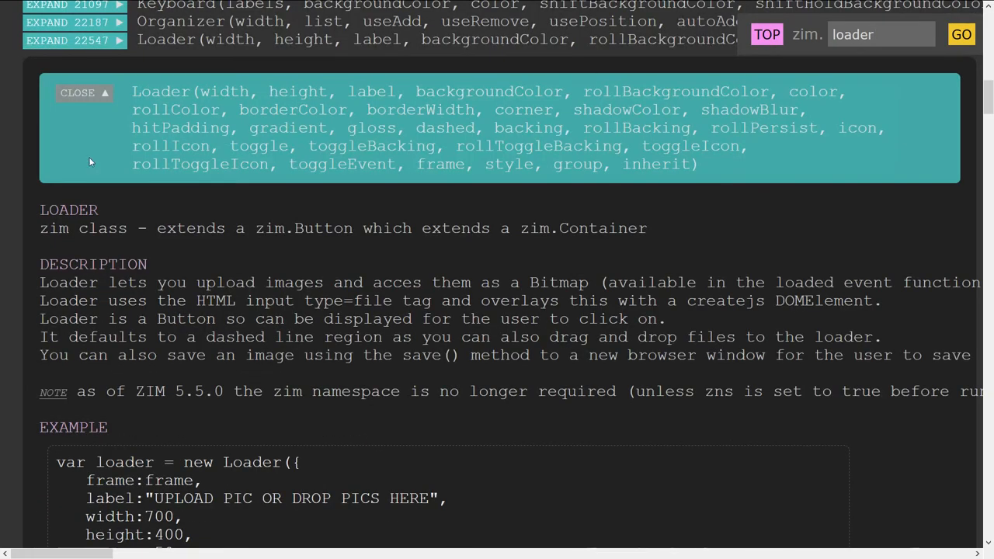
{"action": "scroll", "scroll_direction": "down", "scroll_amount": 3}
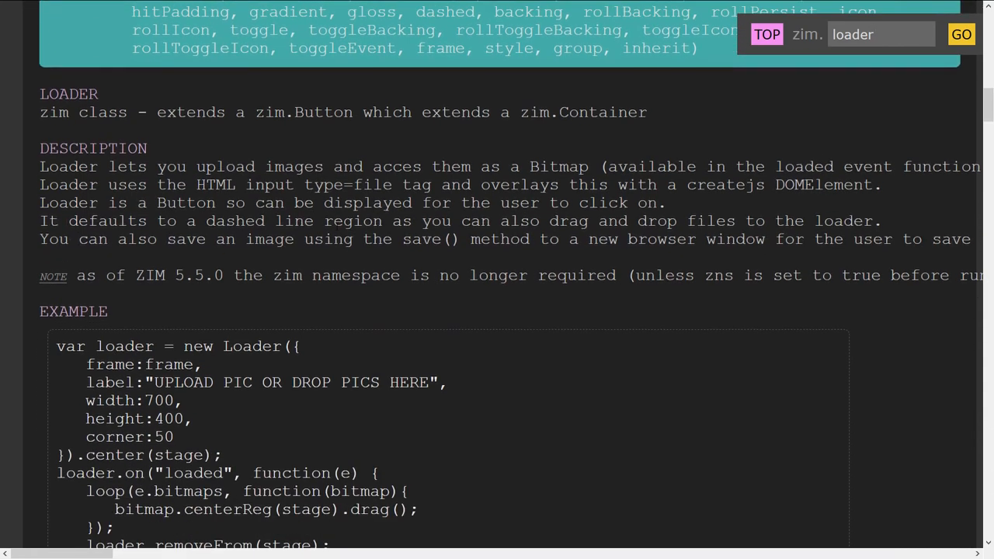
{"action": "scroll", "scroll_direction": "down", "scroll_amount": 3}
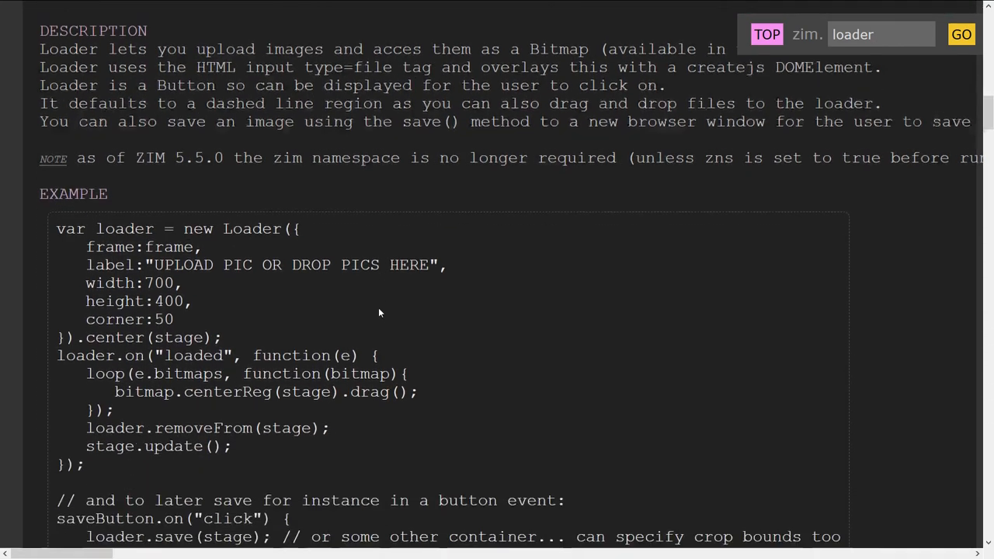
{"action": "scroll", "scroll_direction": "down", "scroll_amount": 3}
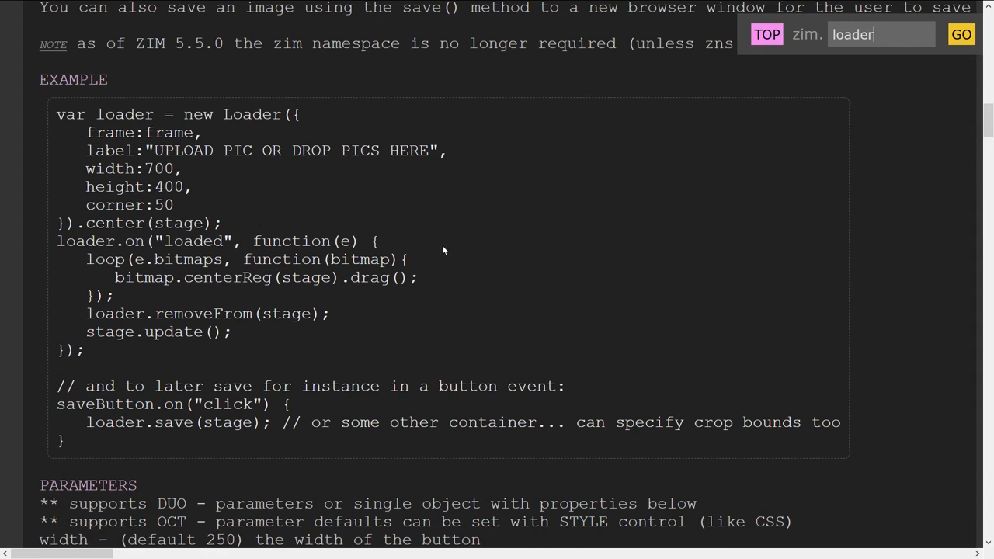
{"action": "mouse_move", "coordinate": [454, 258]}
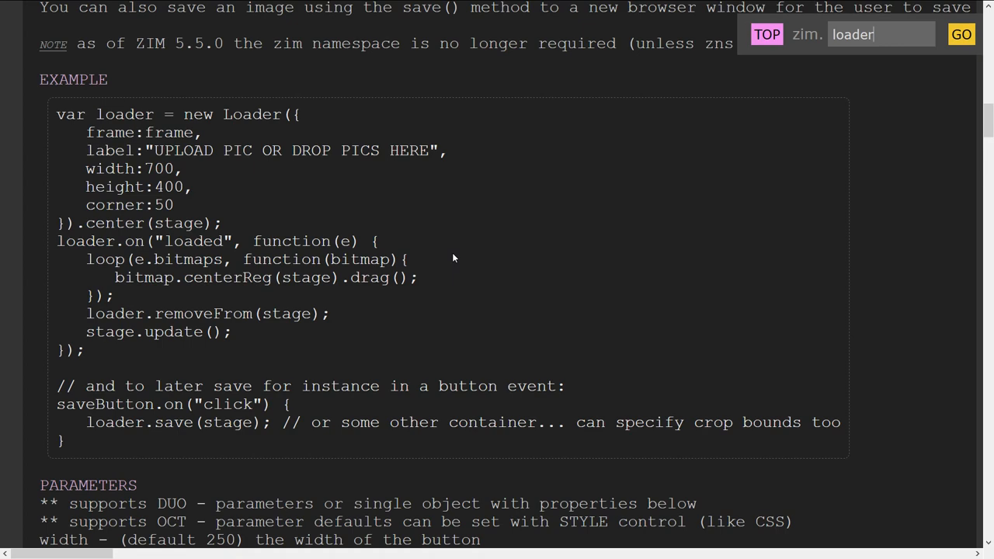
{"action": "scroll", "scroll_direction": "down", "scroll_amount": 3}
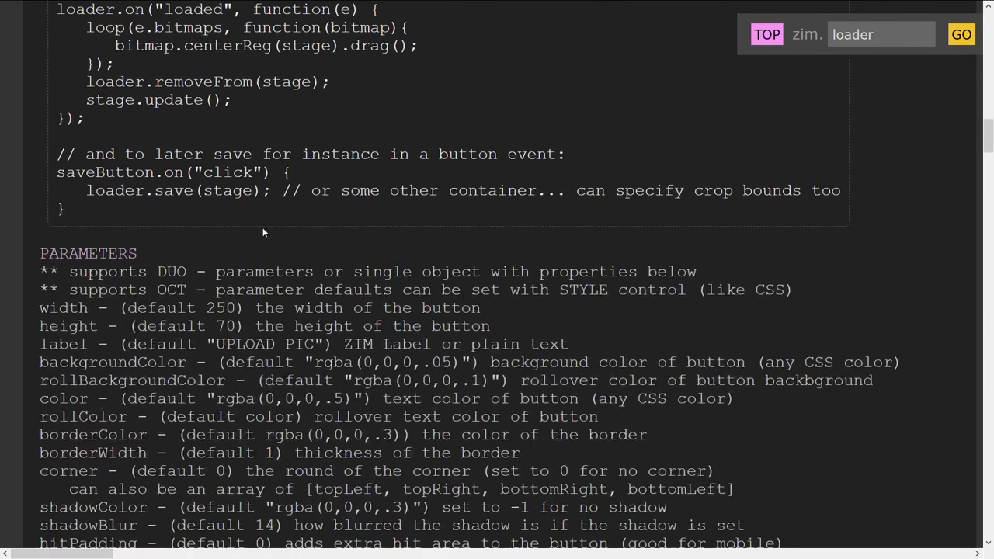